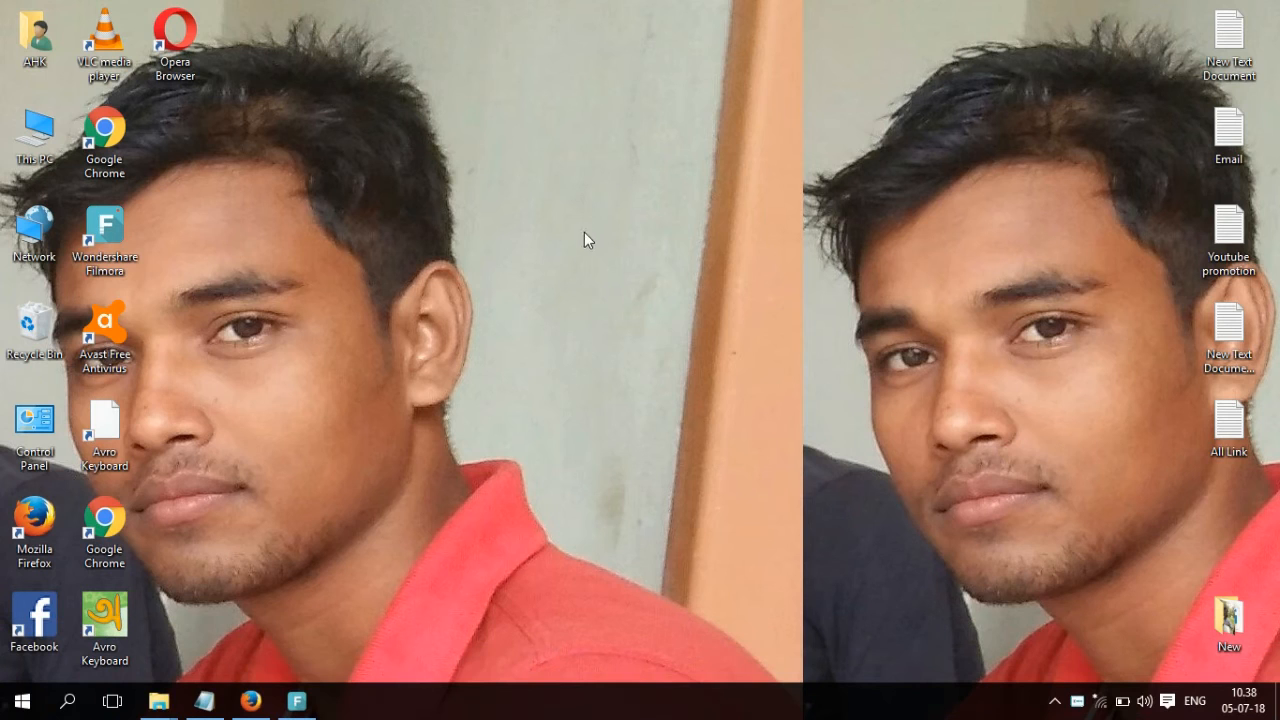
mouse_move(584, 262)
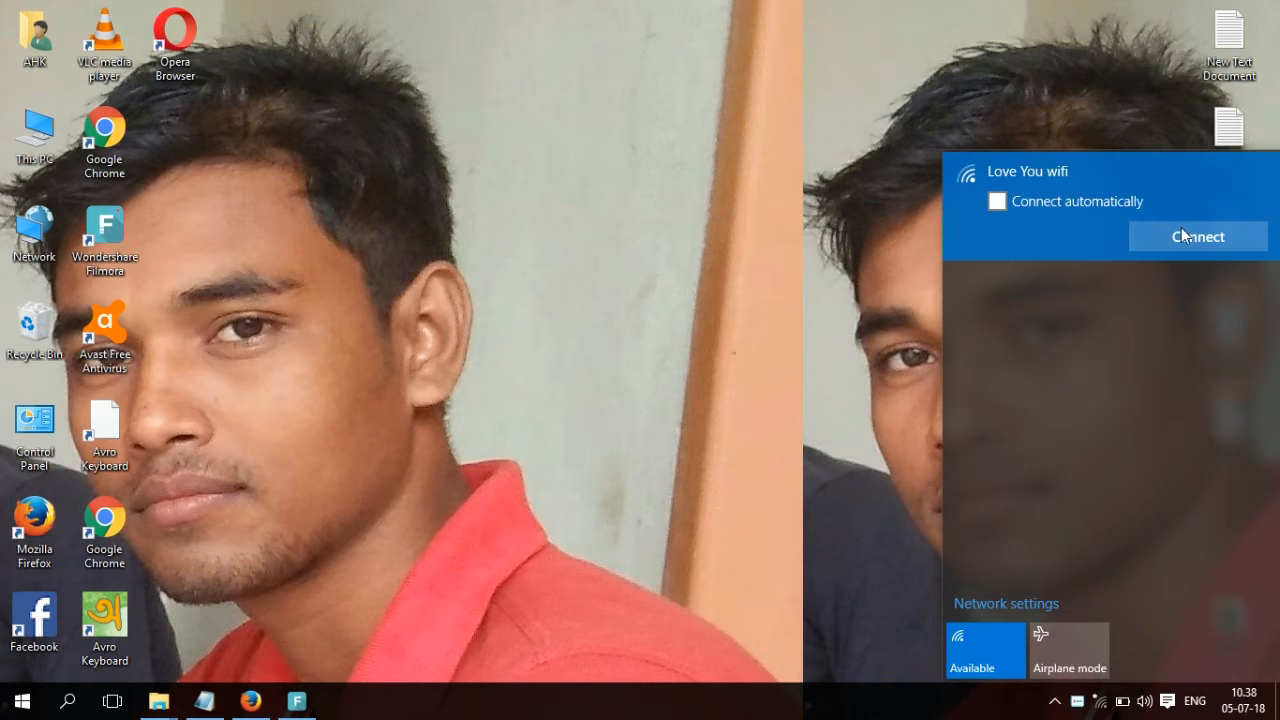
mouse_move(1206, 252)
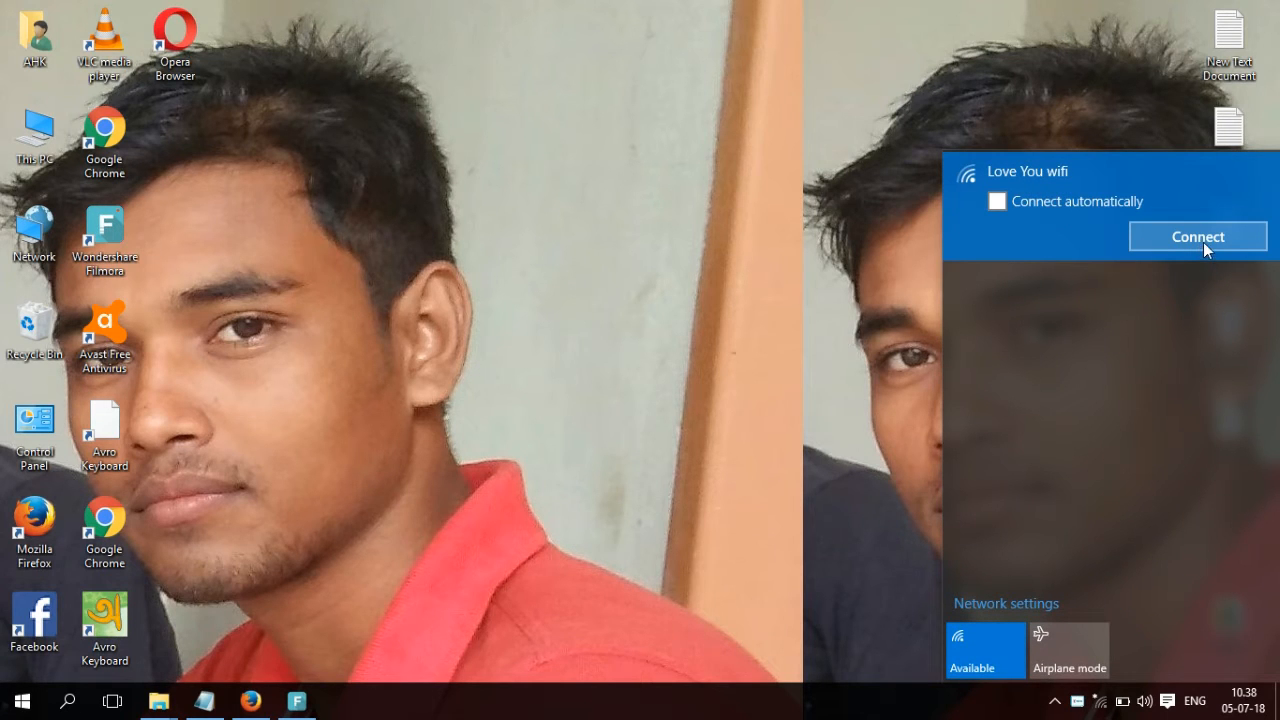
Connect to the listed Wi-Fi network from the tray and dismiss the panel back to the bare desktop.
click(1196, 236)
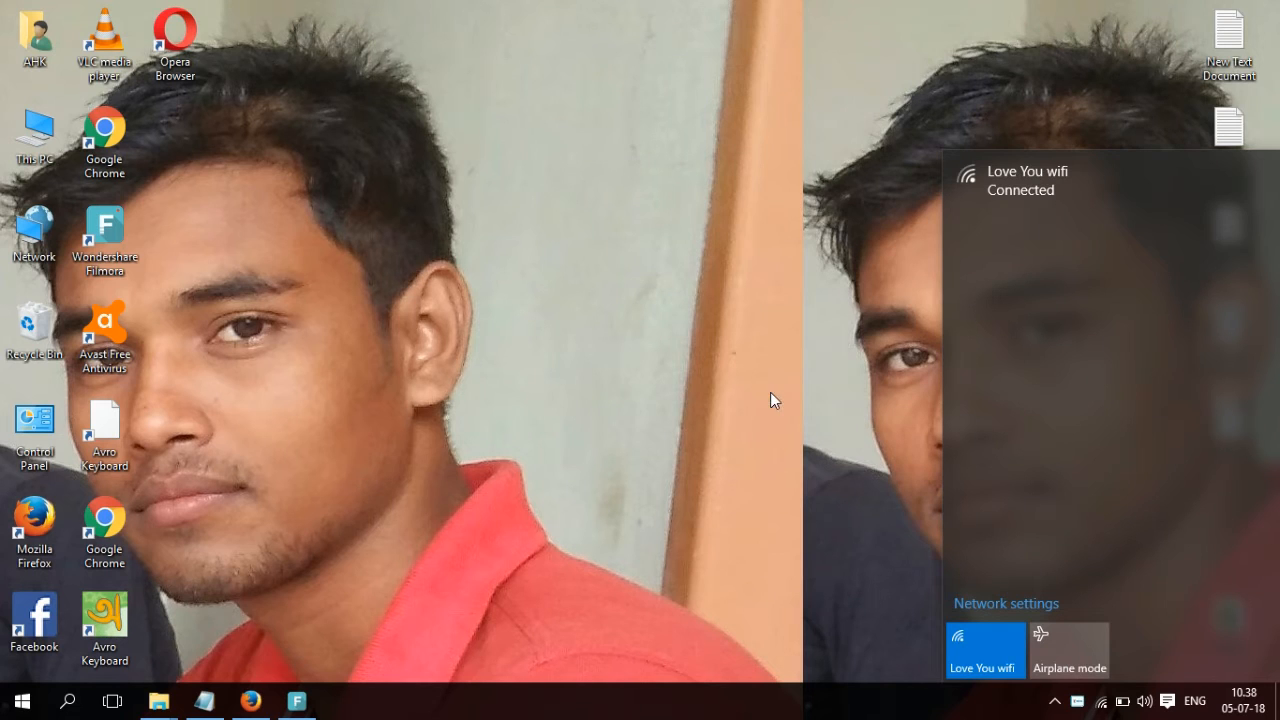
mouse_move(536, 190)
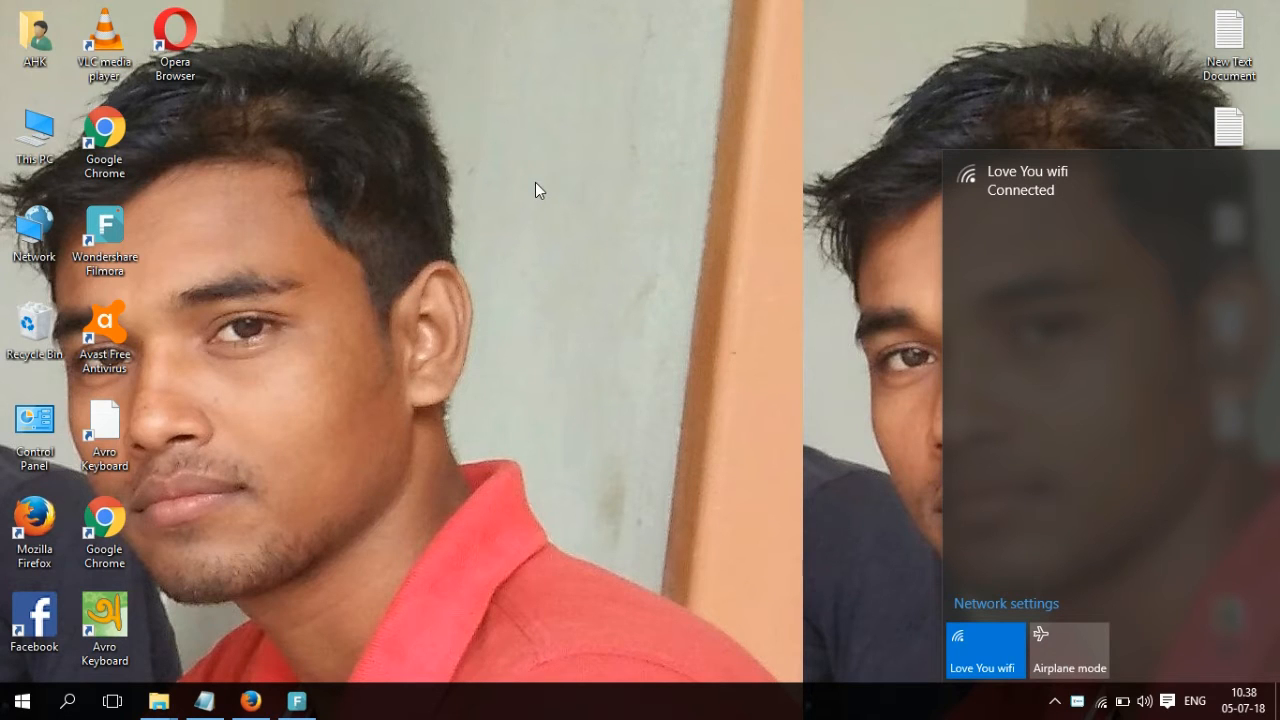
mouse_move(536, 144)
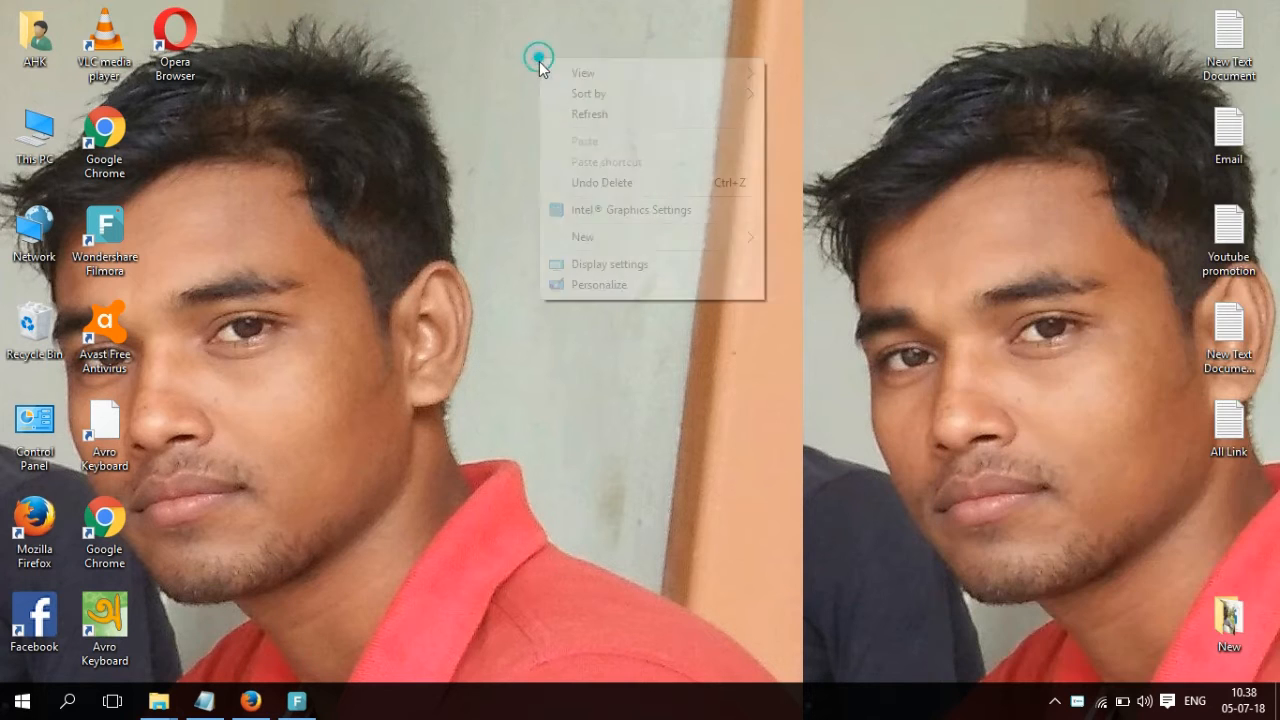
click(592, 124)
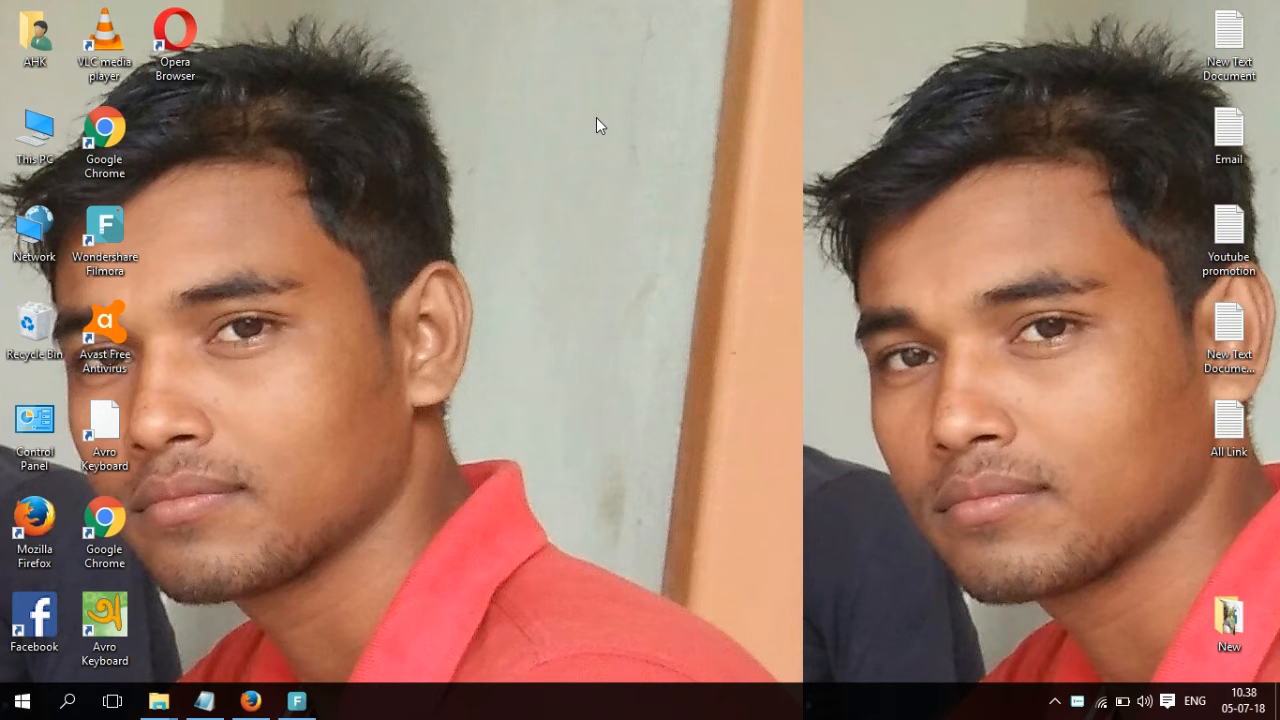
mouse_move(556, 82)
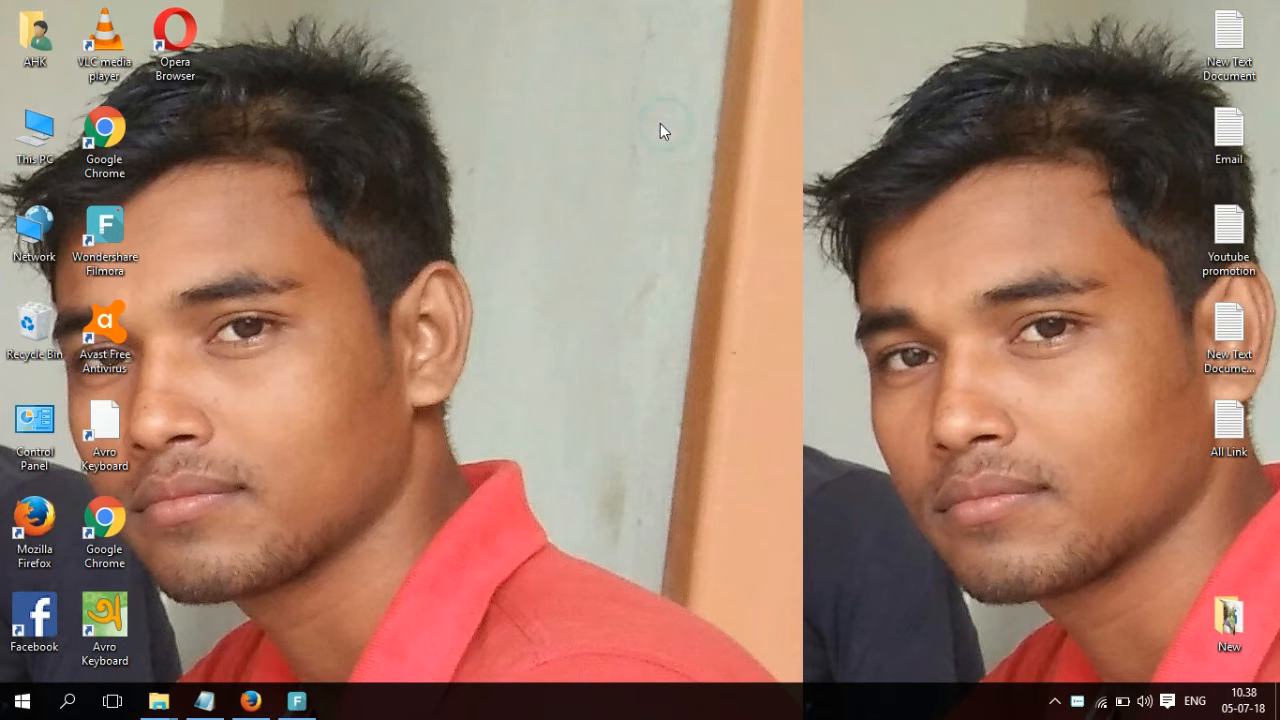
mouse_move(660, 104)
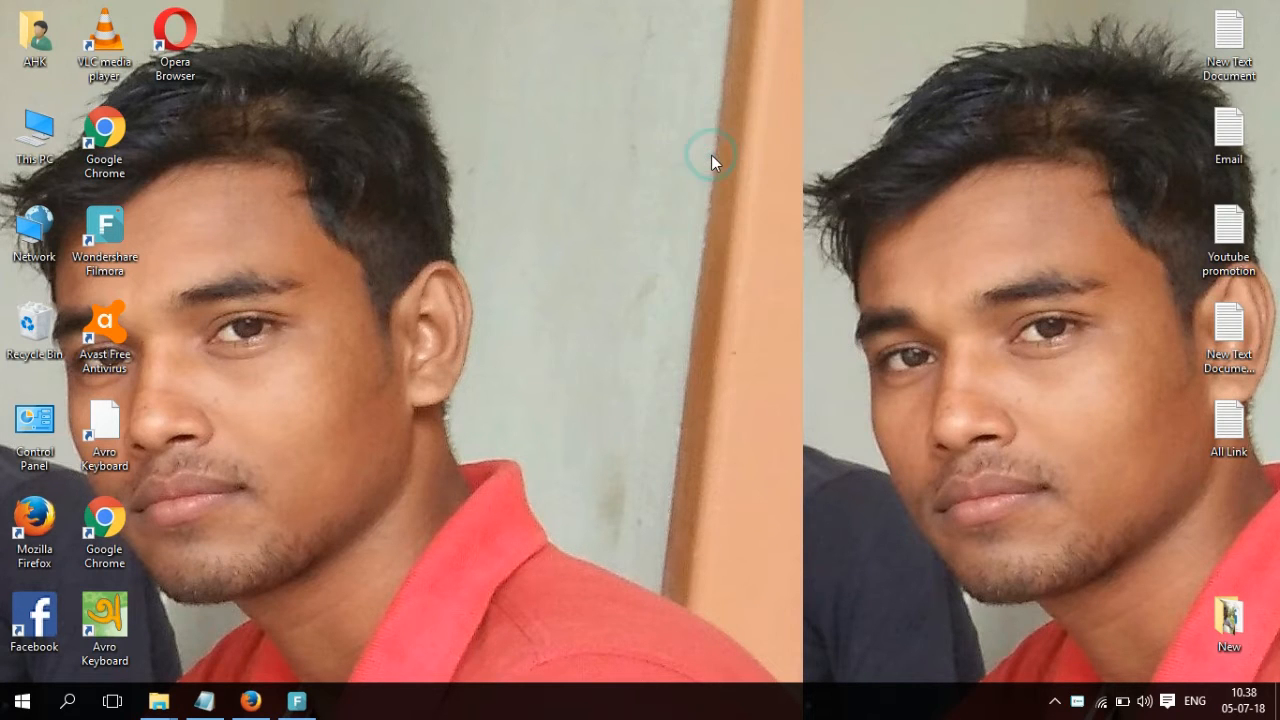
mouse_move(592, 144)
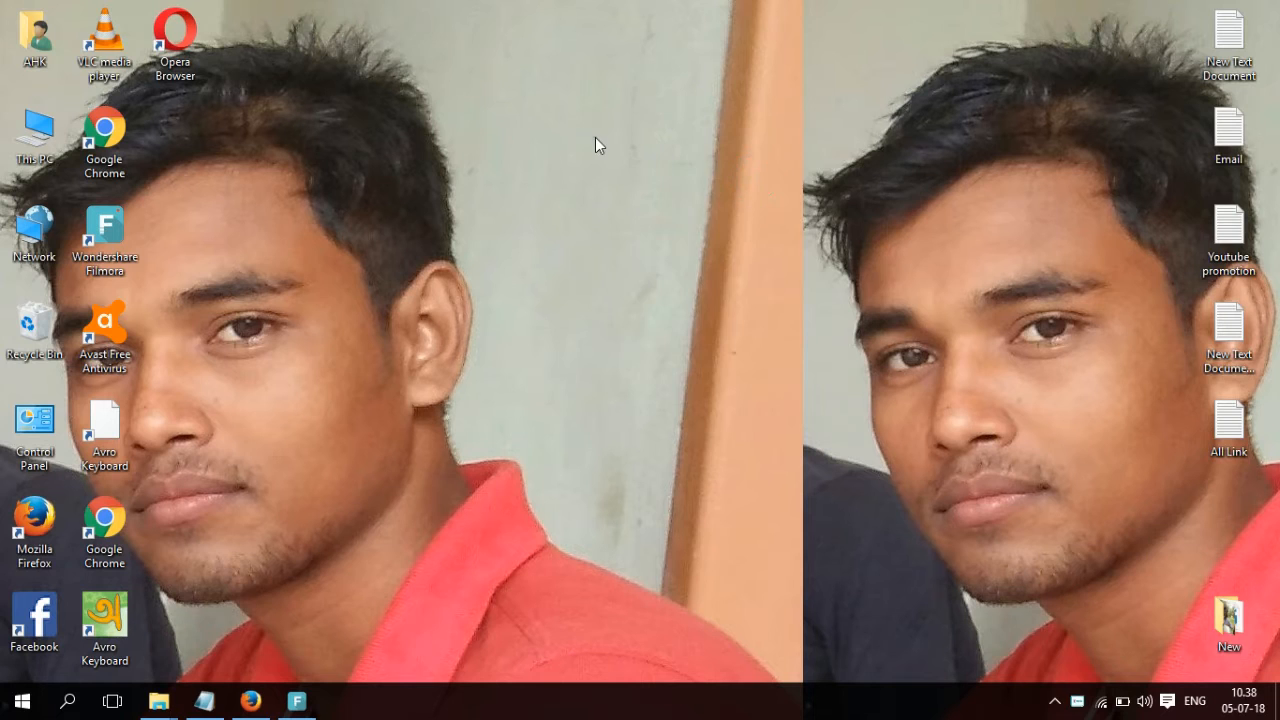
click(636, 164)
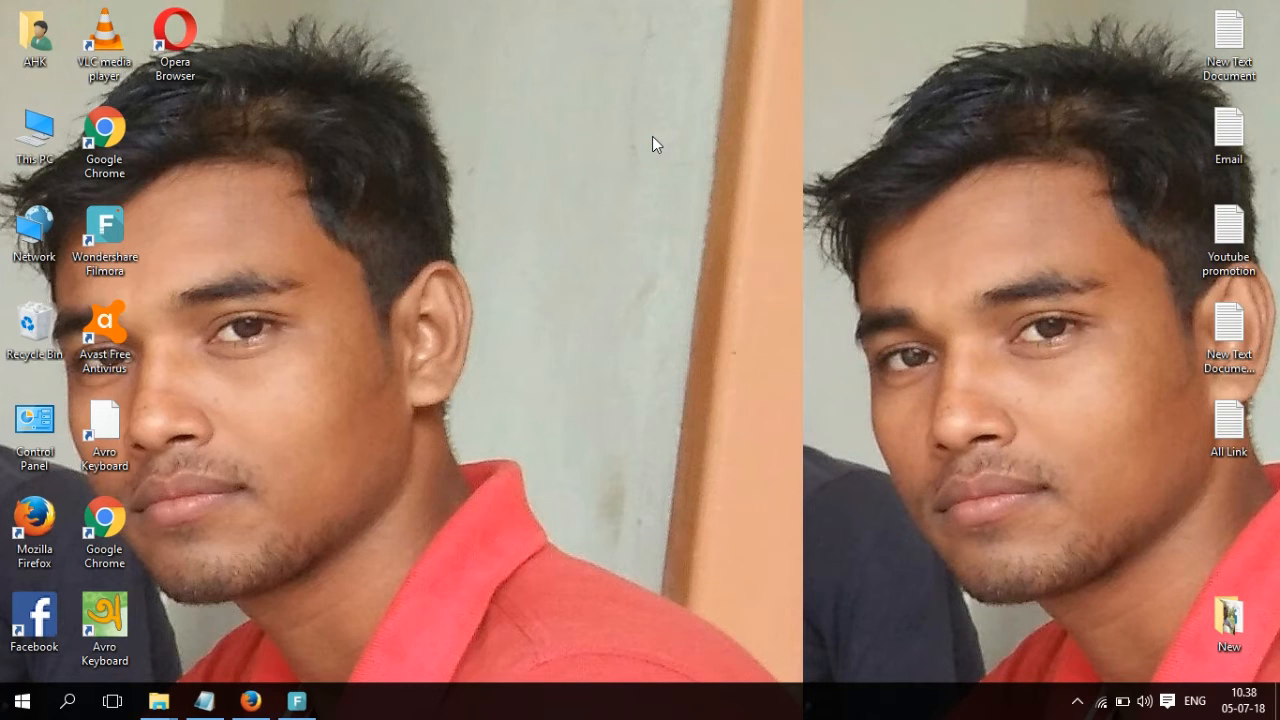
mouse_move(350, 512)
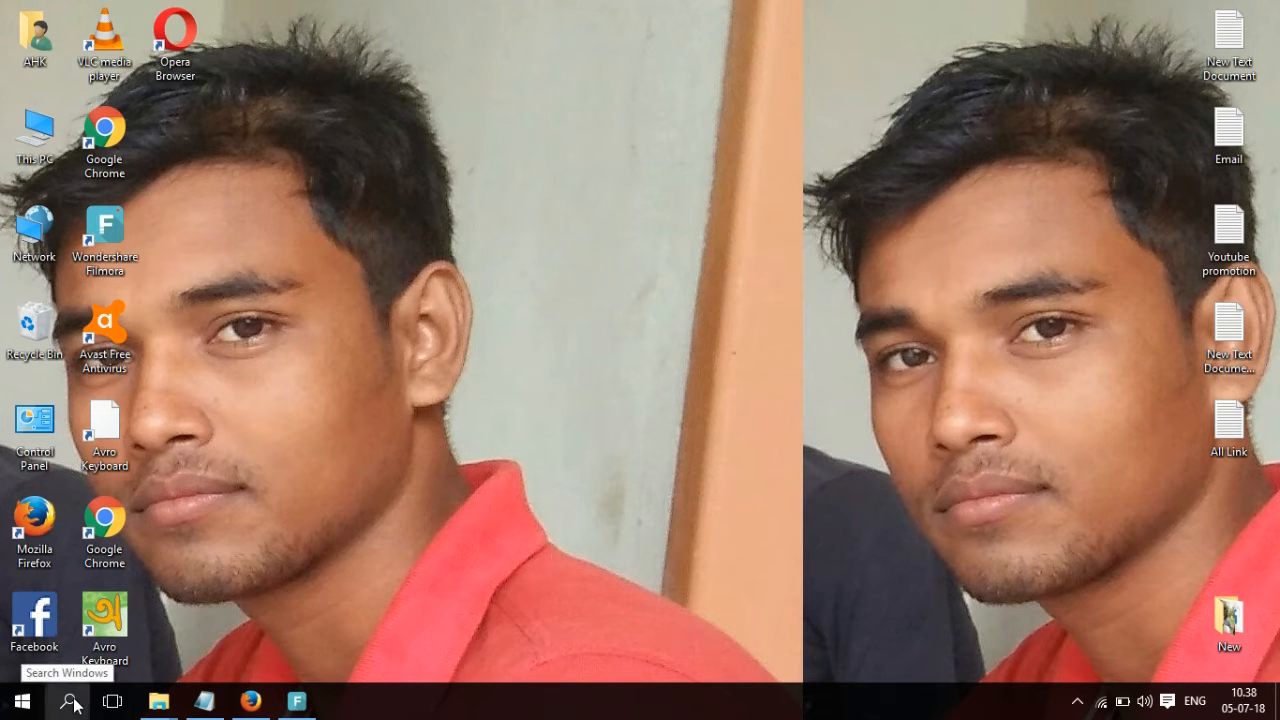
Launch Snipping Tool via Windows Search for 's' and show its list of snip types.
click(68, 700)
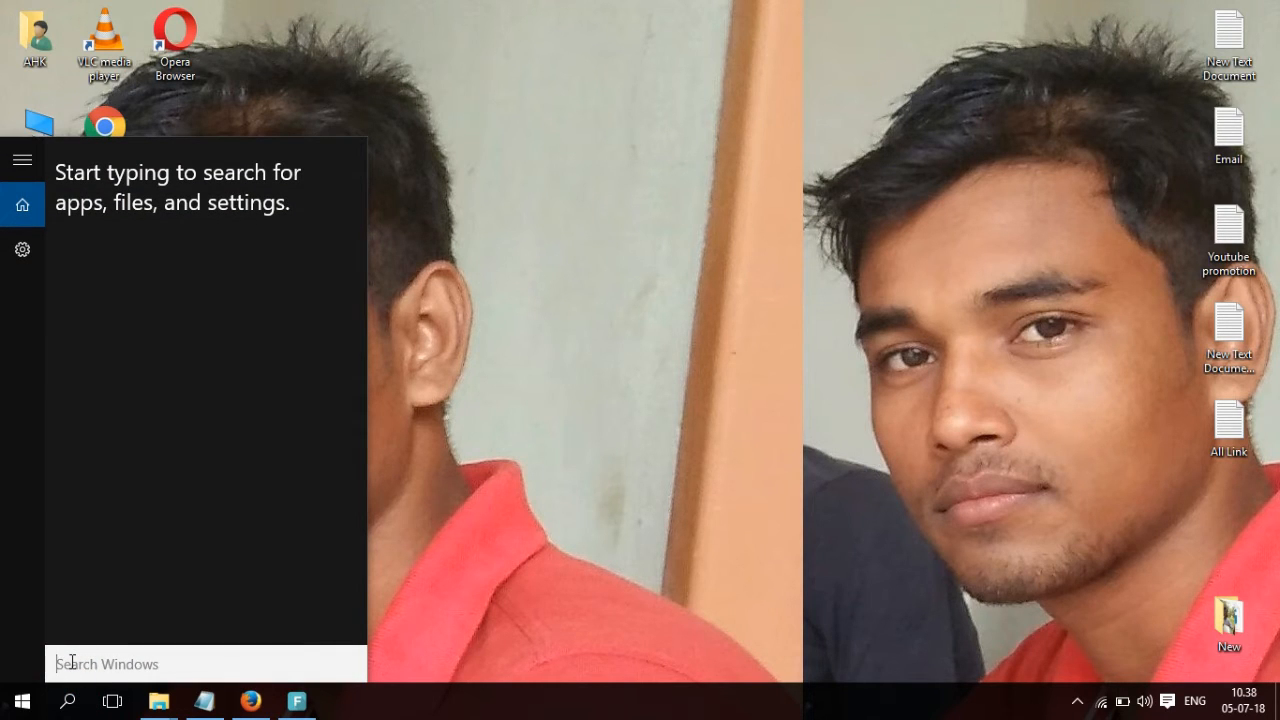
mouse_move(88, 688)
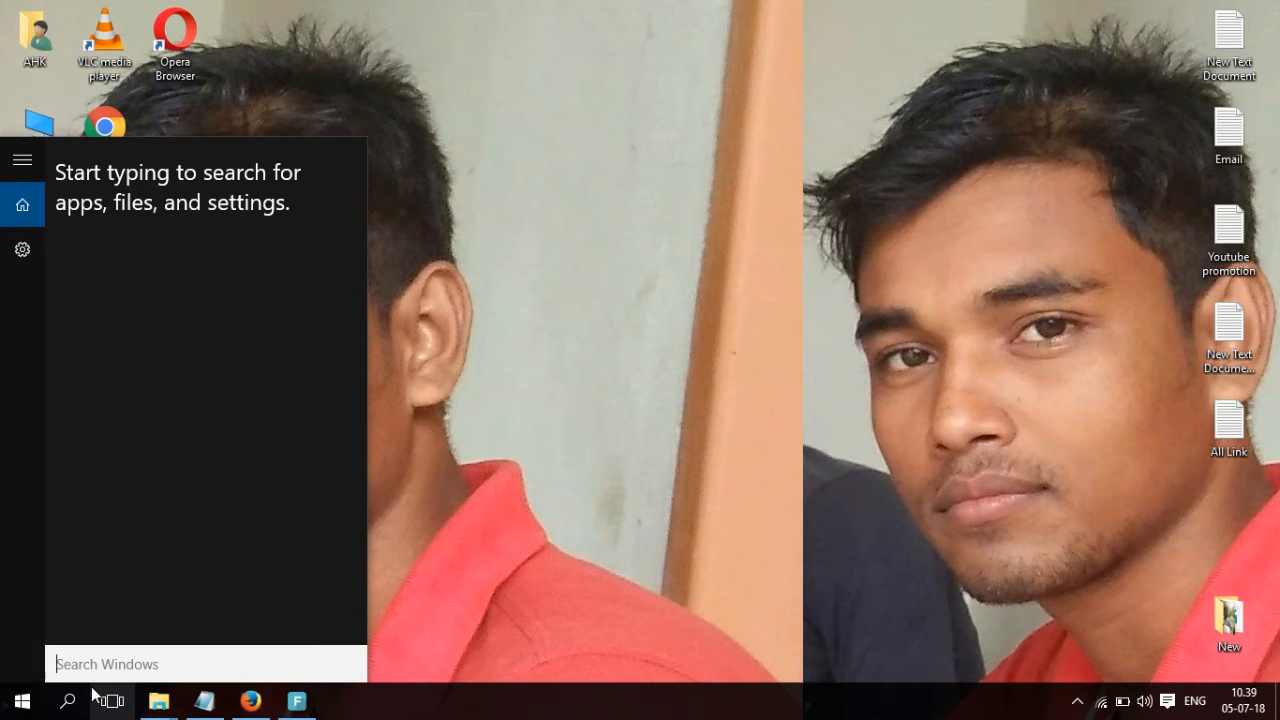
text(s)
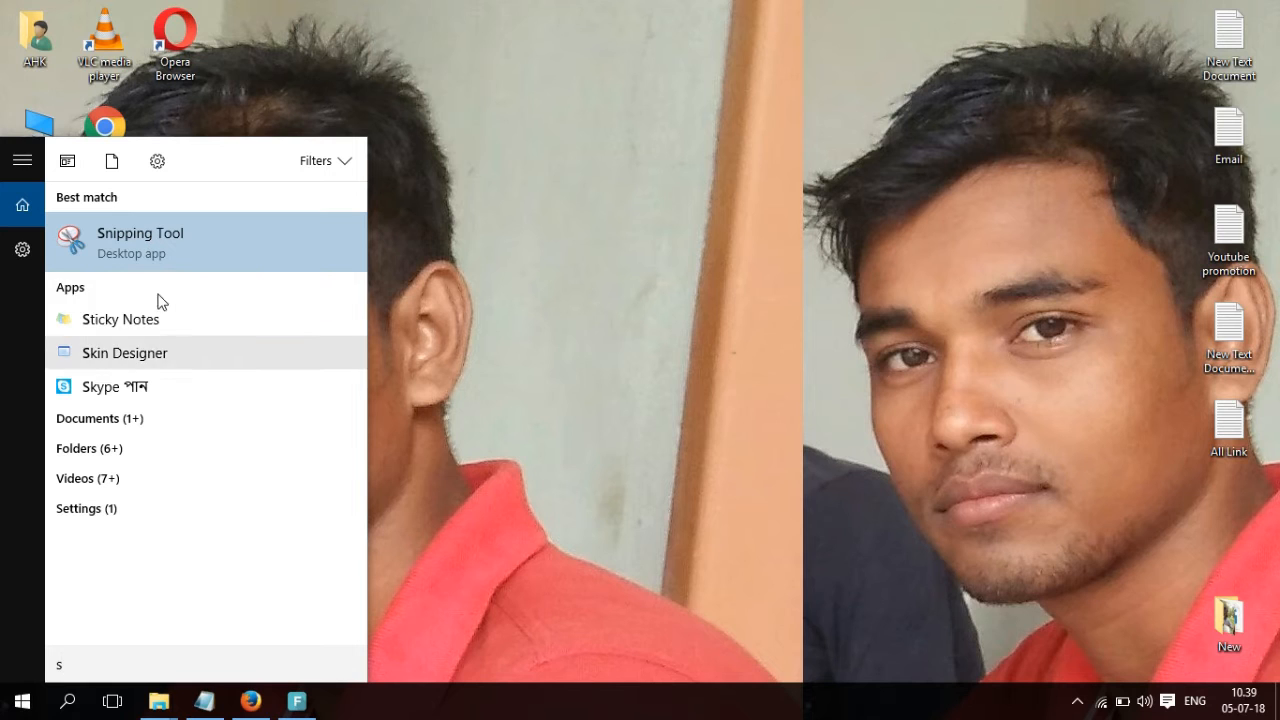
click(140, 240)
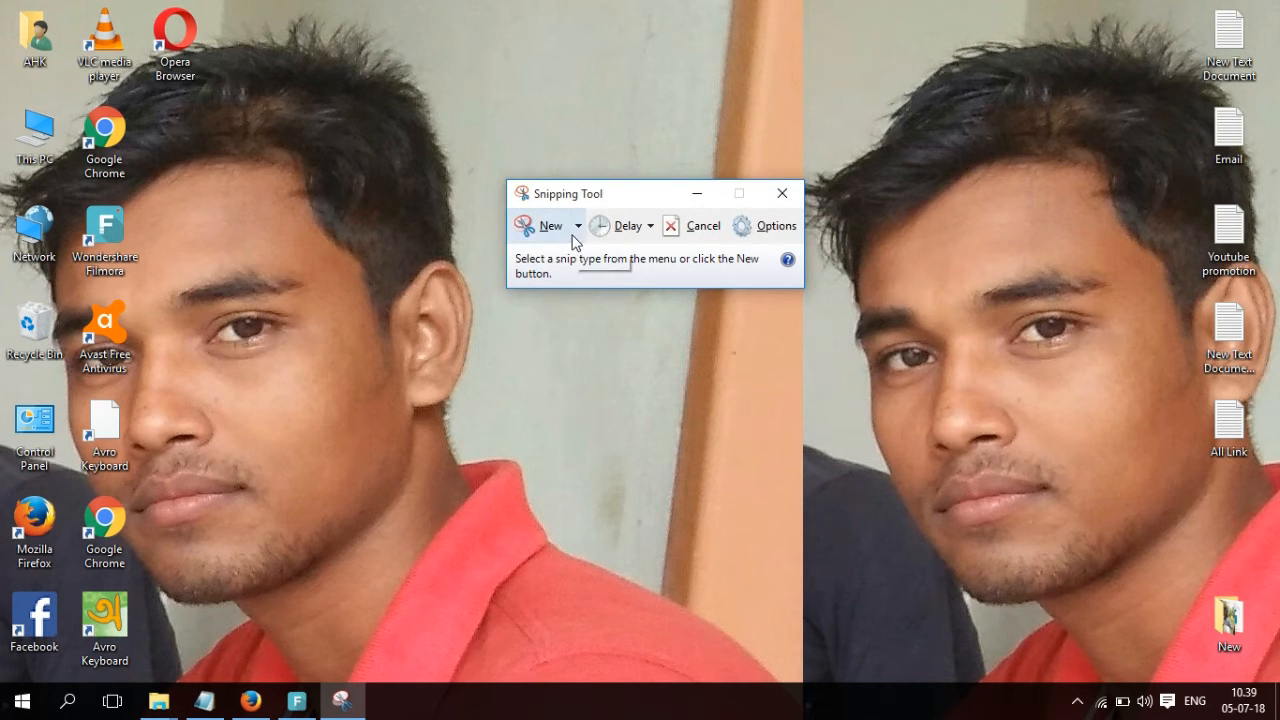
click(578, 224)
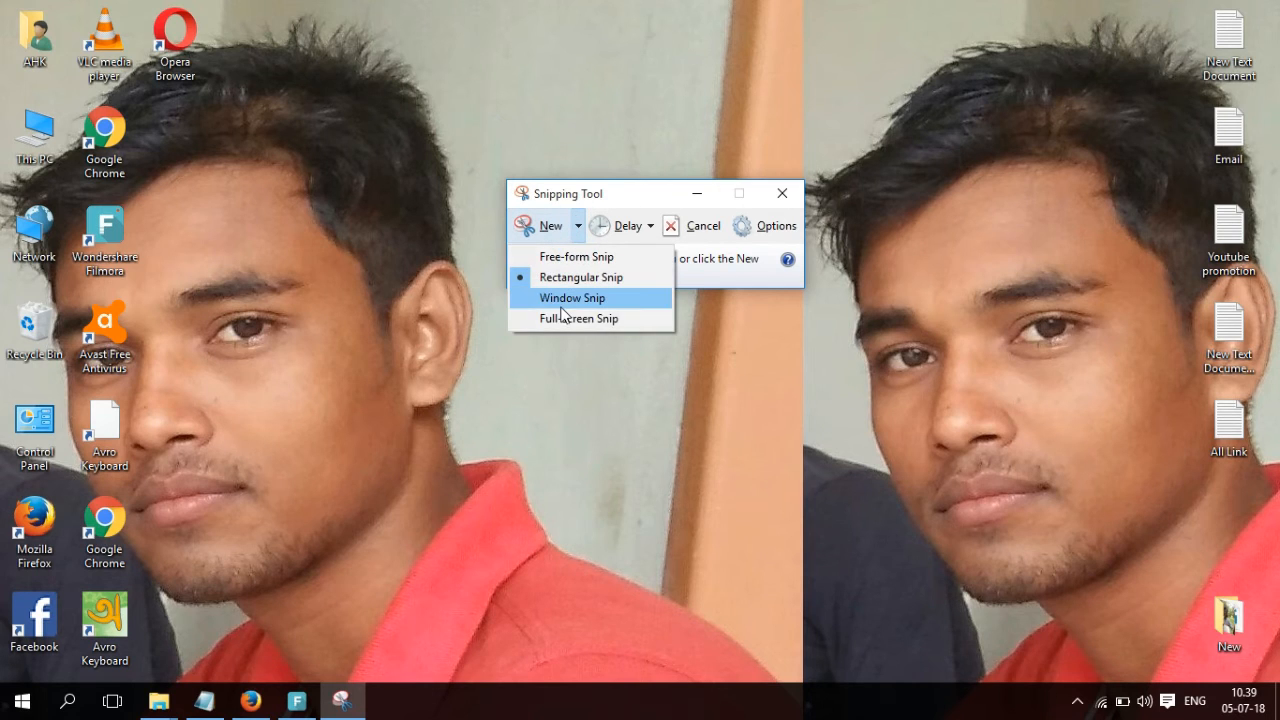
mouse_move(576, 328)
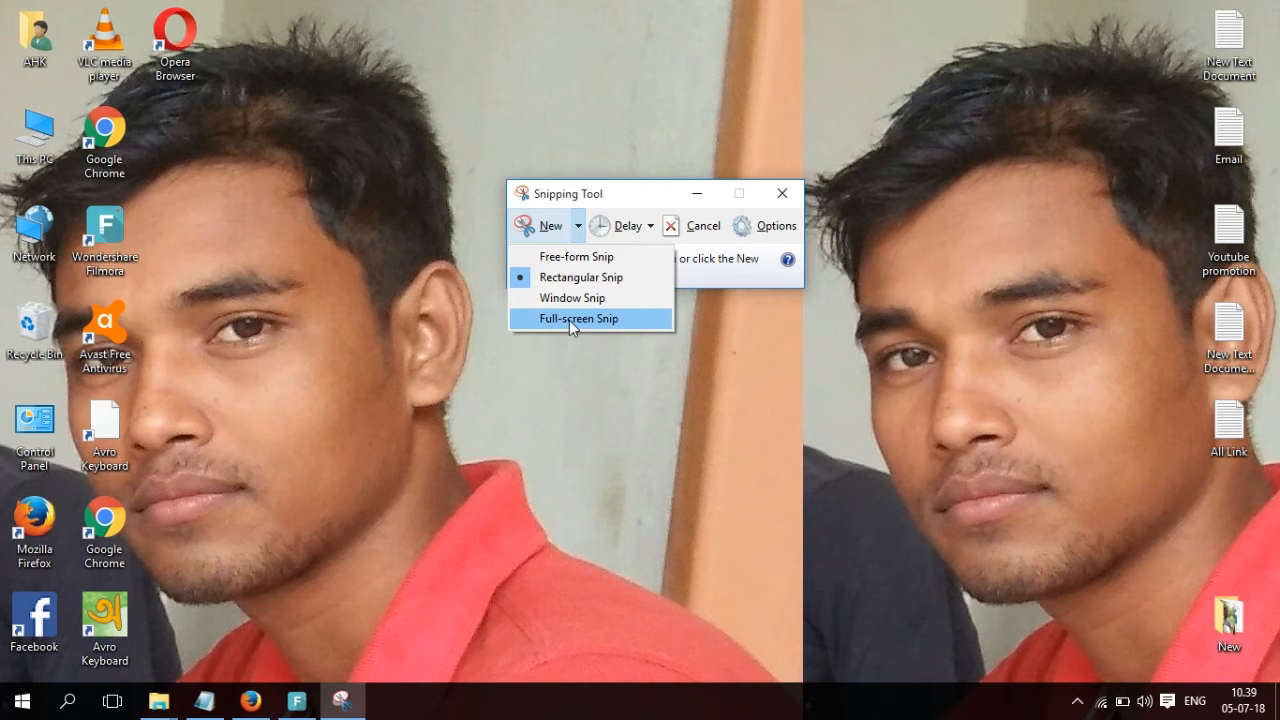
Take a full-screen snip and save it as a JPEG named Cddd in the pic folder.
click(576, 318)
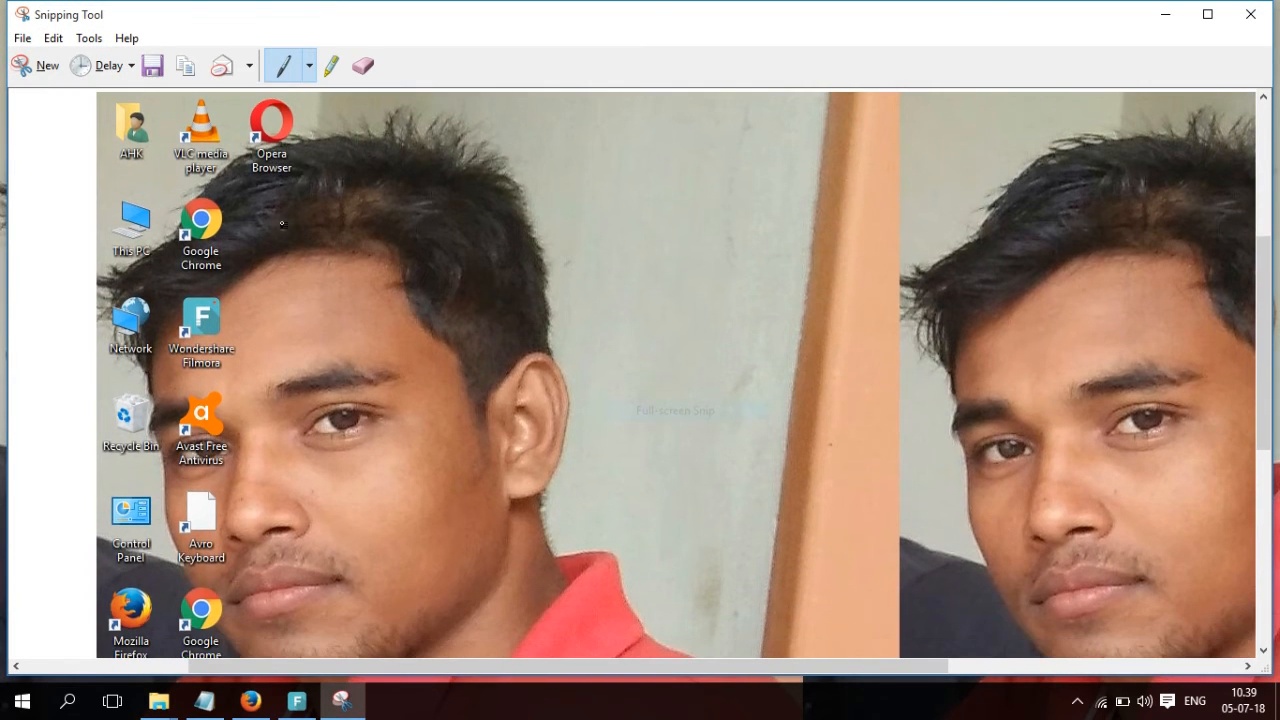
click(22, 38)
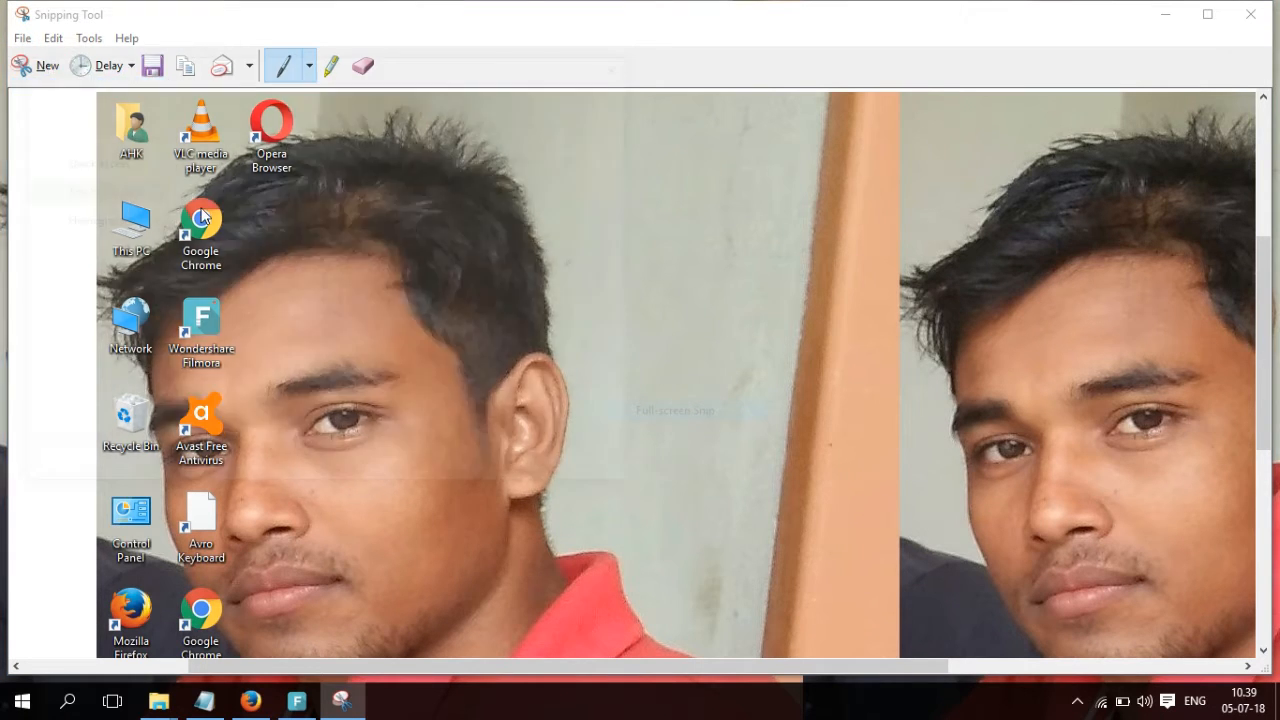
click(152, 66)
text(Cddd)
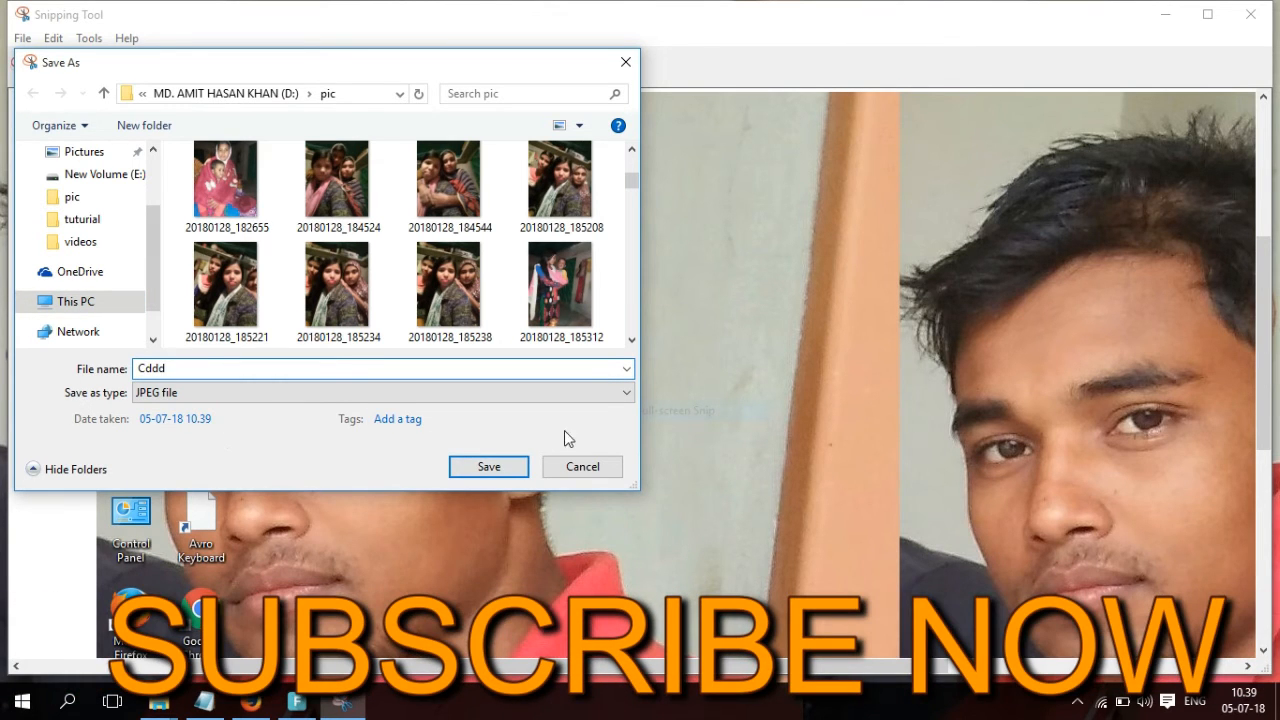
click(488, 466)
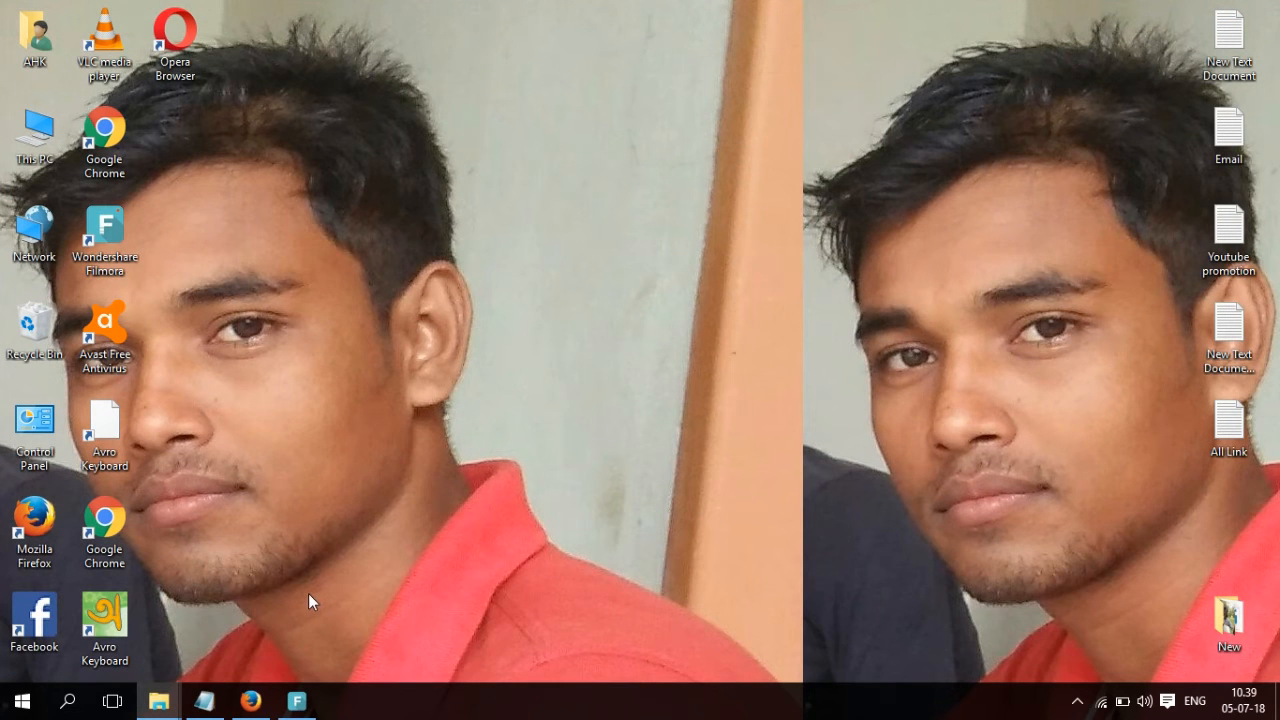
mouse_move(68, 700)
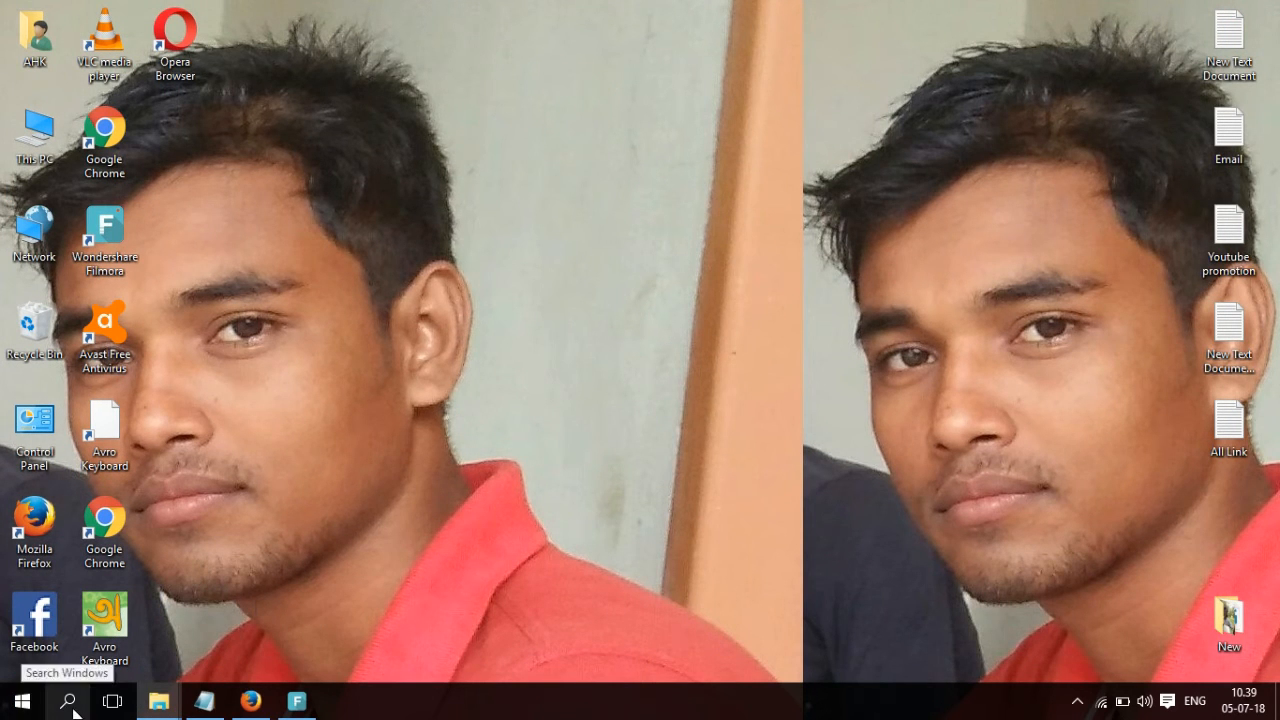
Relaunch Snipping Tool from Windows Search and start a Rectangular Snip over the desktop.
click(68, 700)
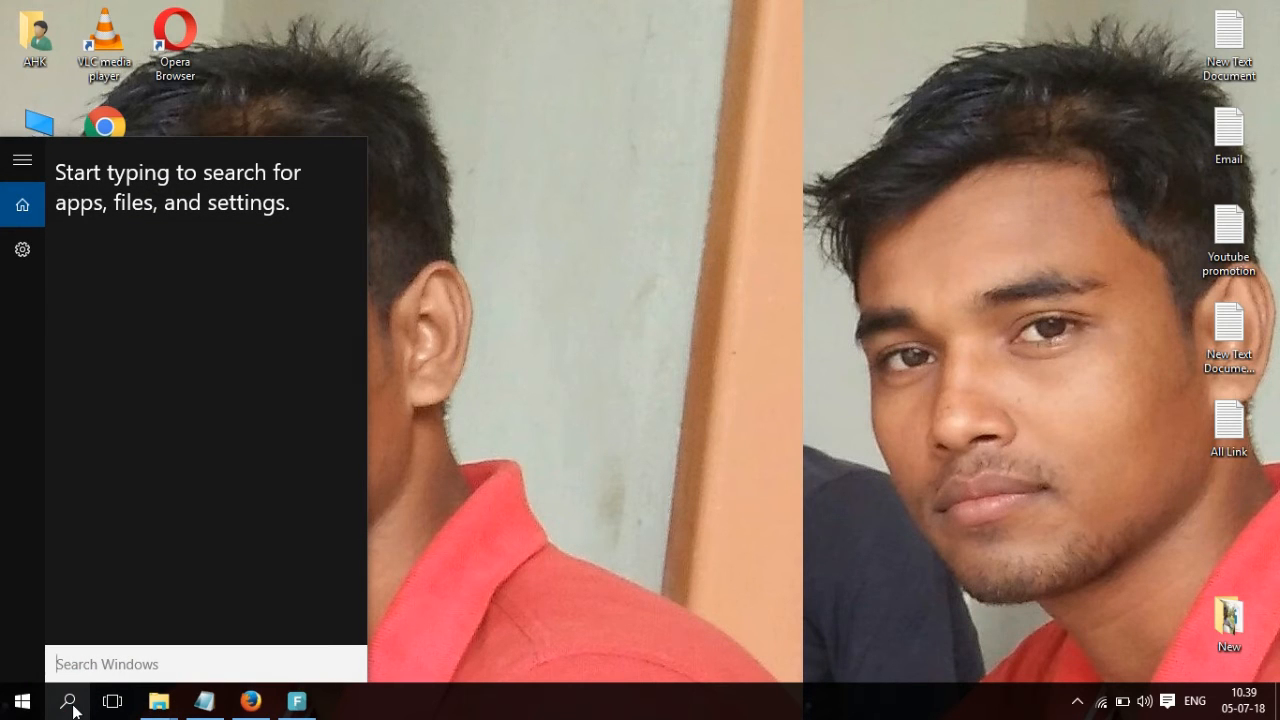
text(s)
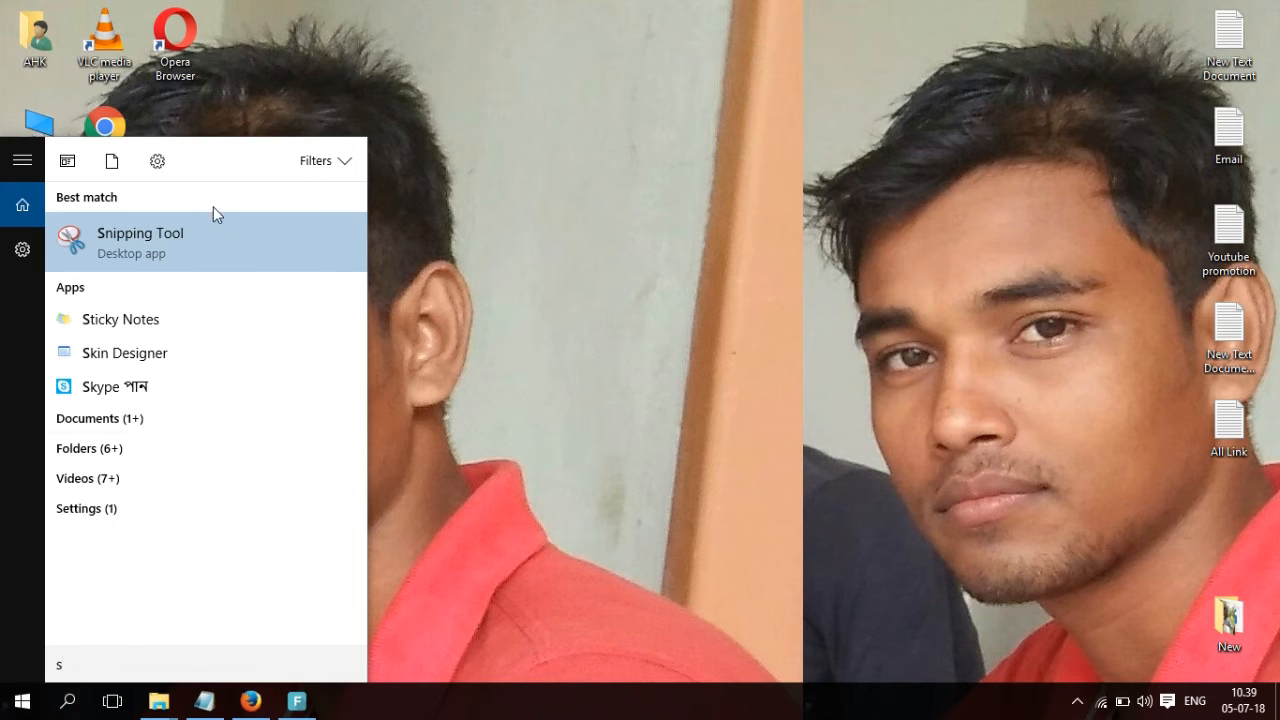
click(140, 242)
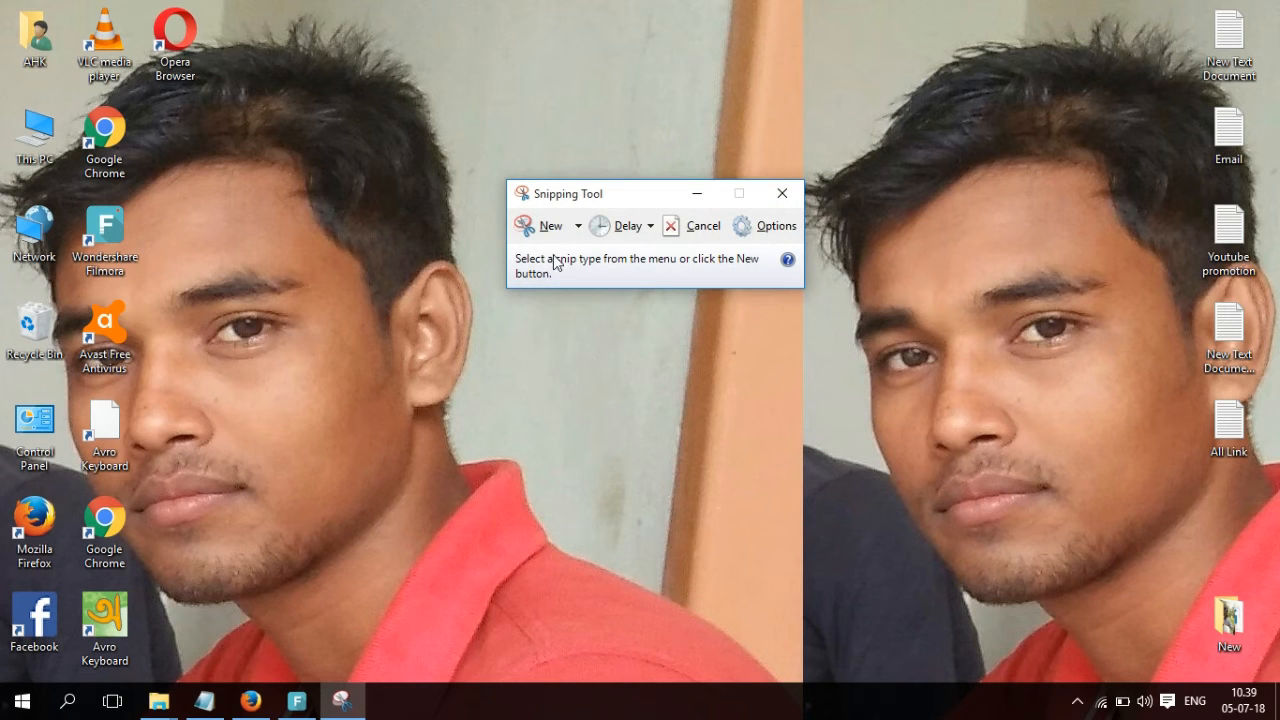
click(580, 224)
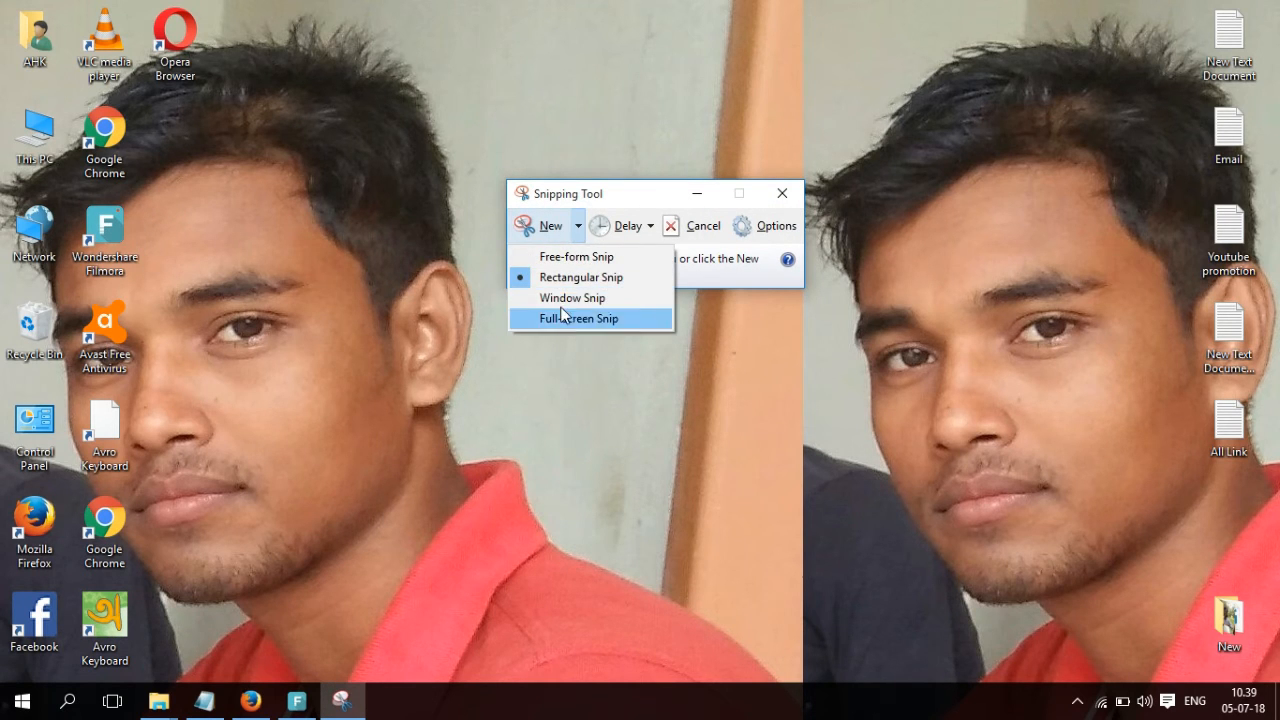
mouse_move(580, 276)
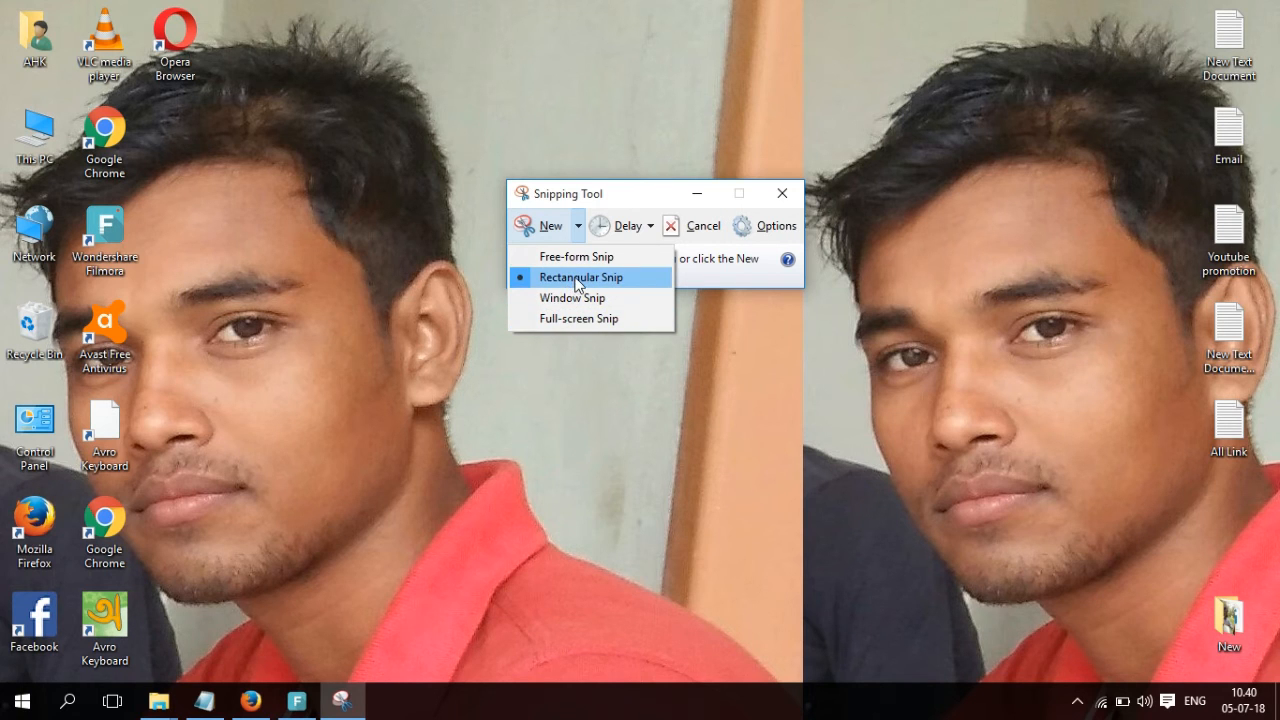
mouse_move(608, 292)
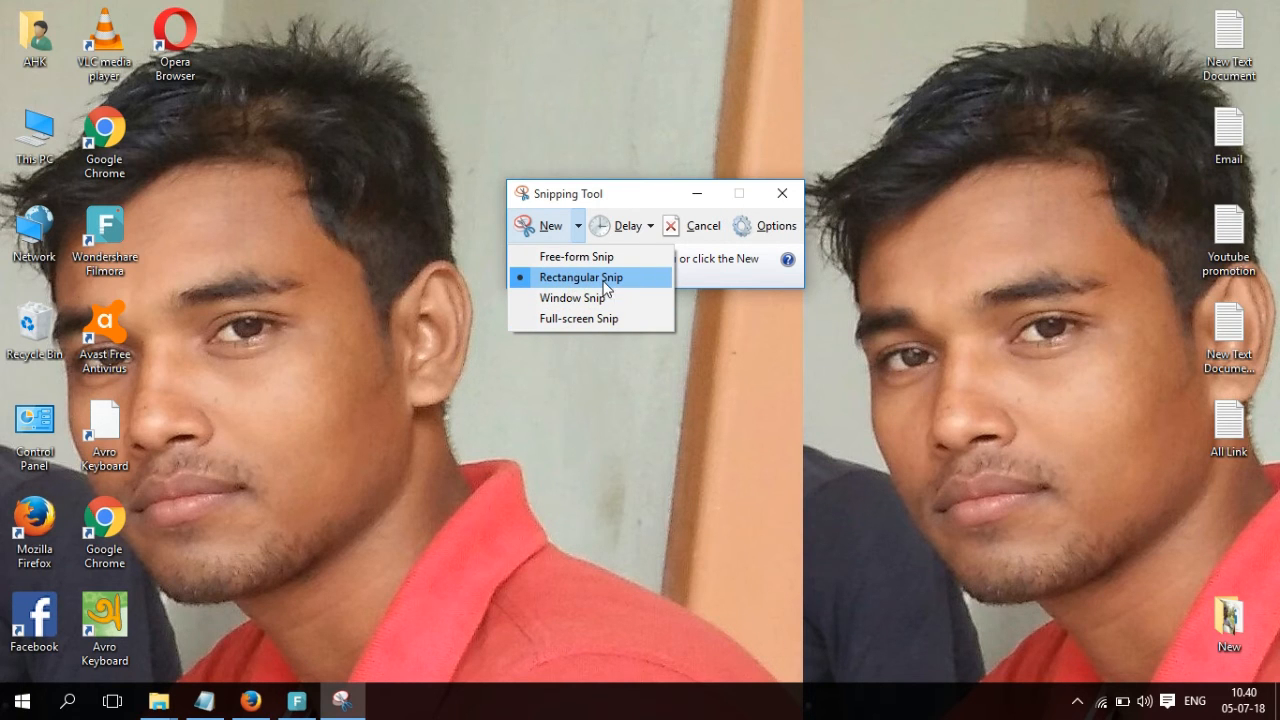
click(580, 276)
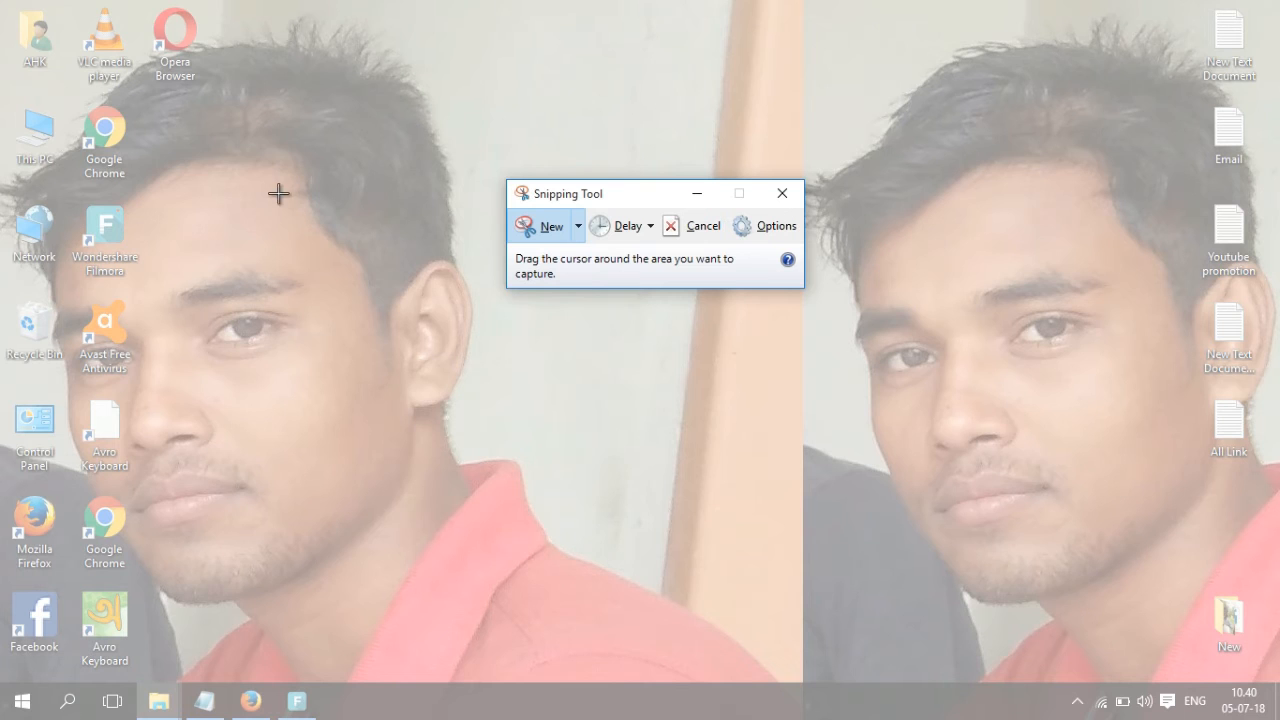
mouse_move(156, 104)
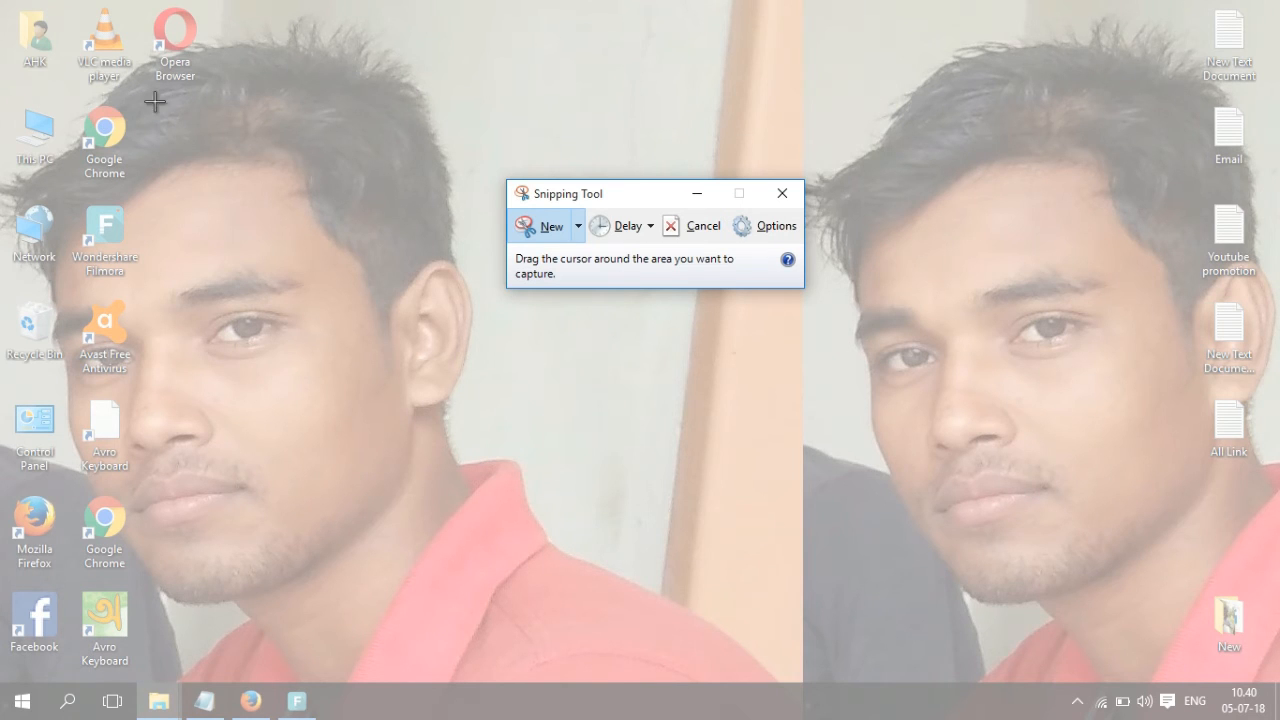
Snip a rectangle around the left face on the wallpaper and save it as a JPEG named fff.
drag(150, 104, 278, 374)
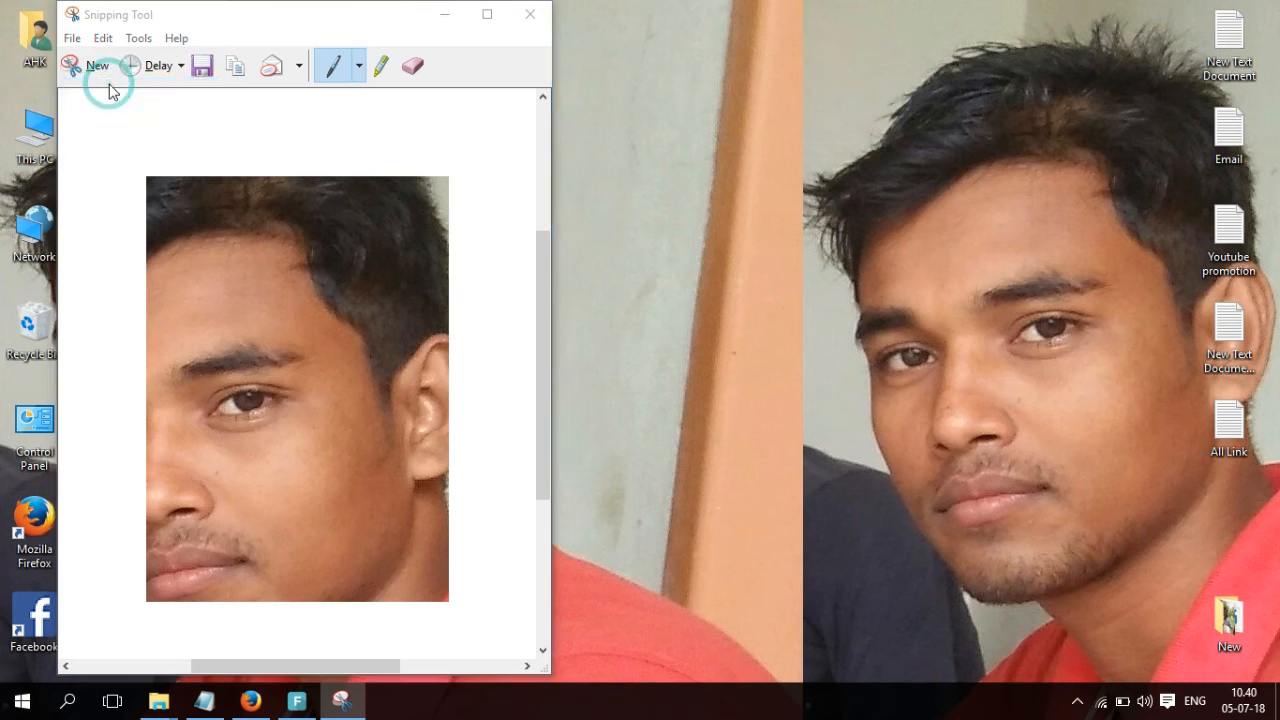
click(208, 64)
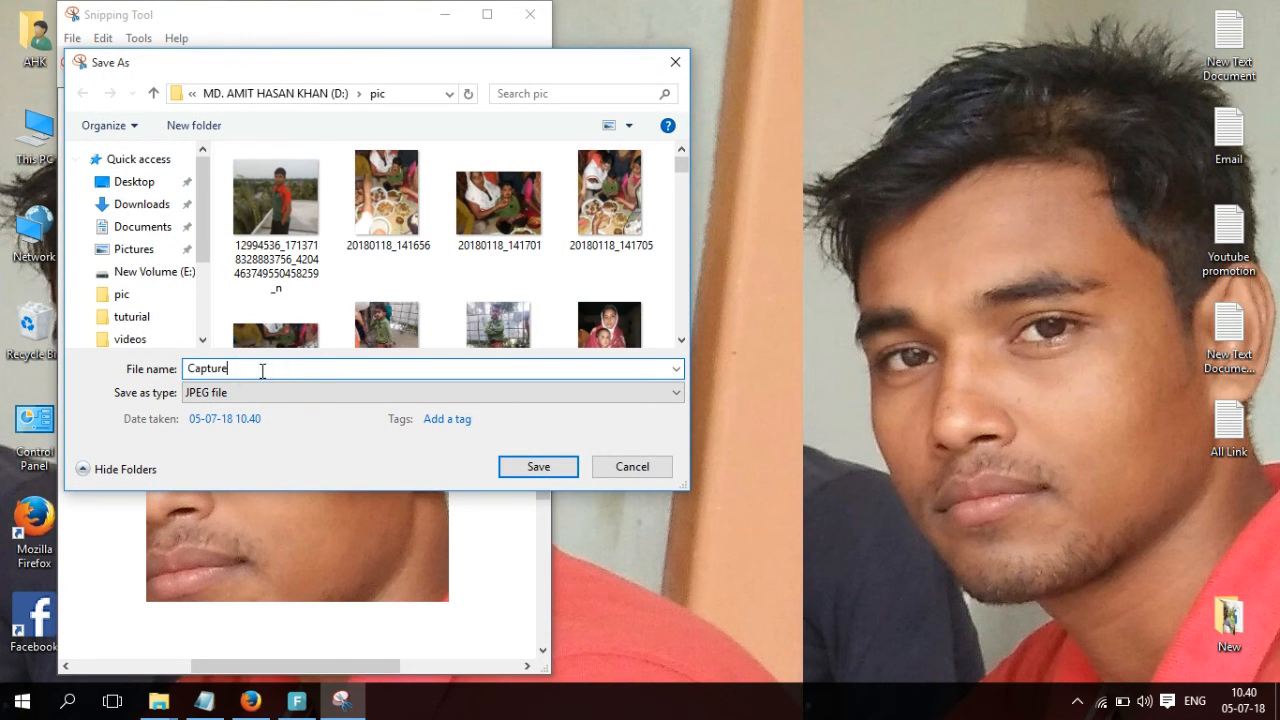
text(fff)
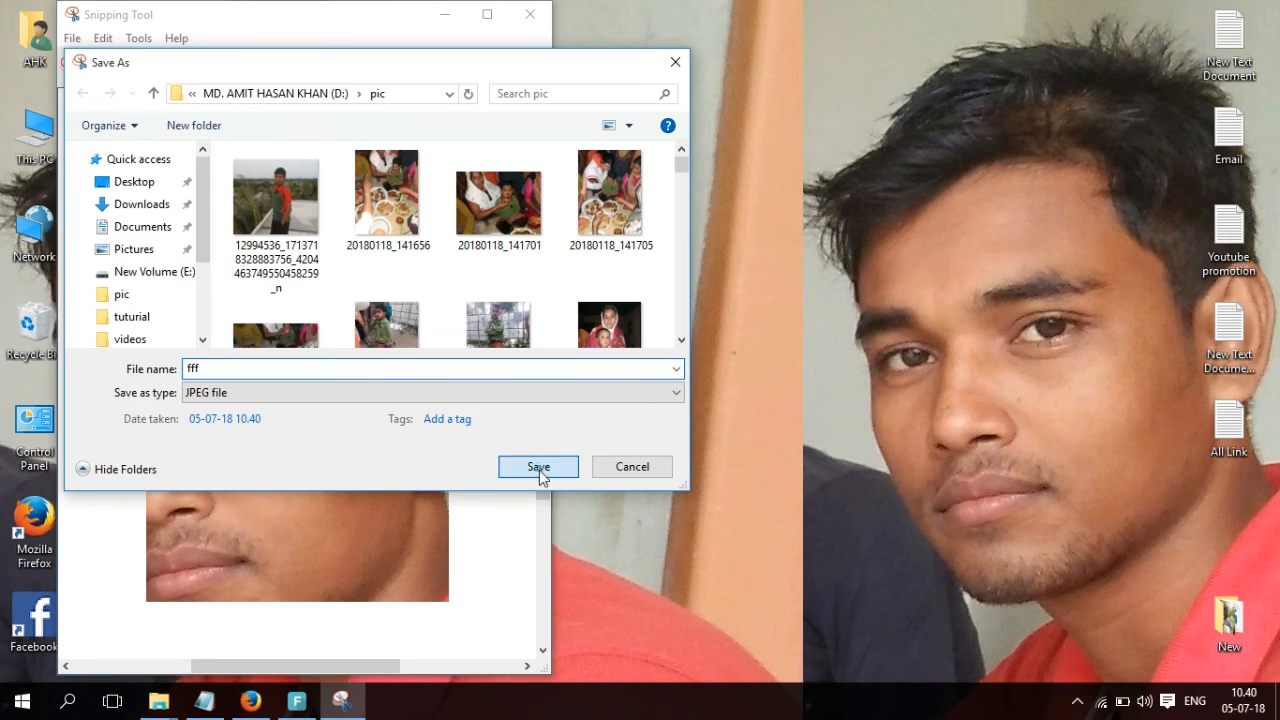
click(536, 466)
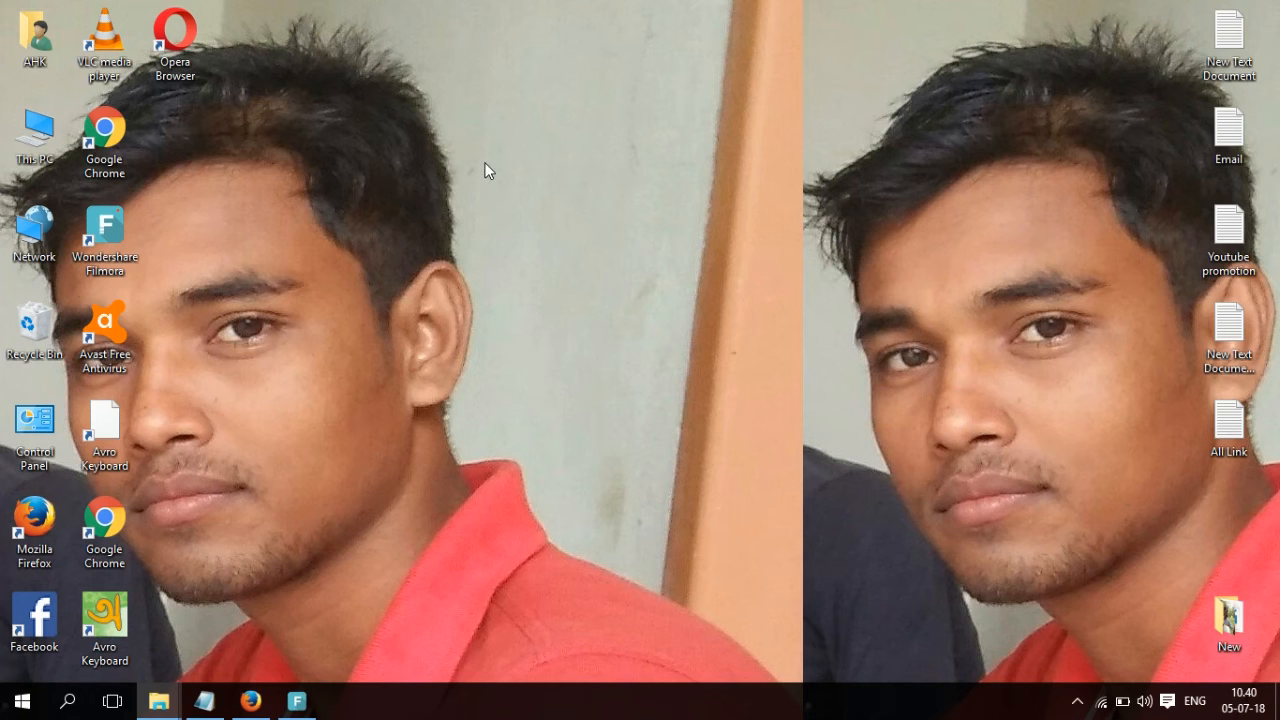
mouse_move(496, 164)
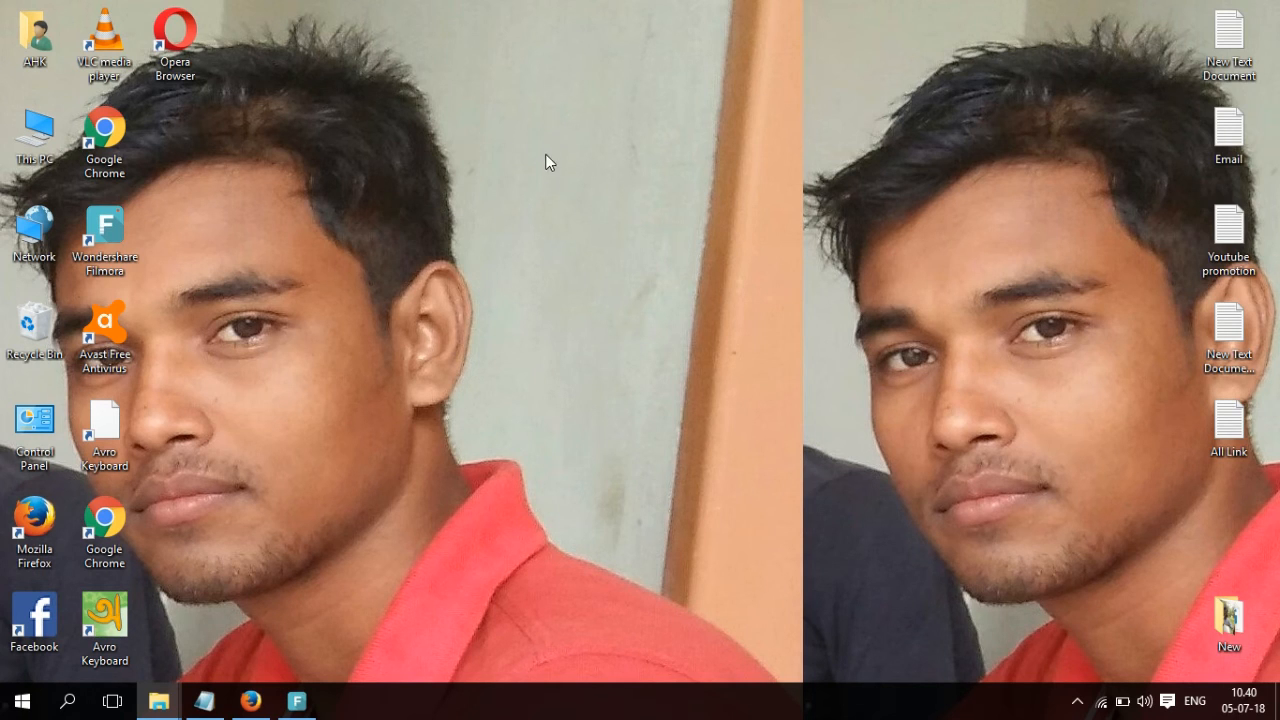
mouse_move(538, 150)
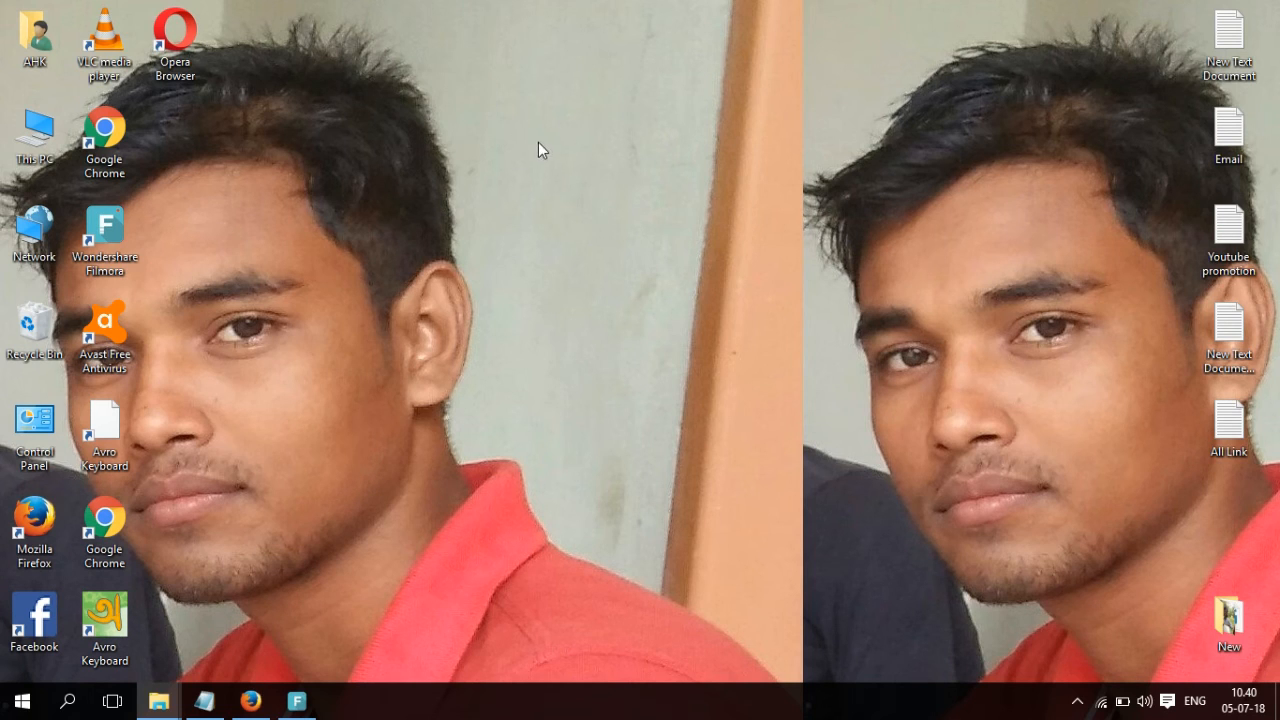
mouse_move(572, 116)
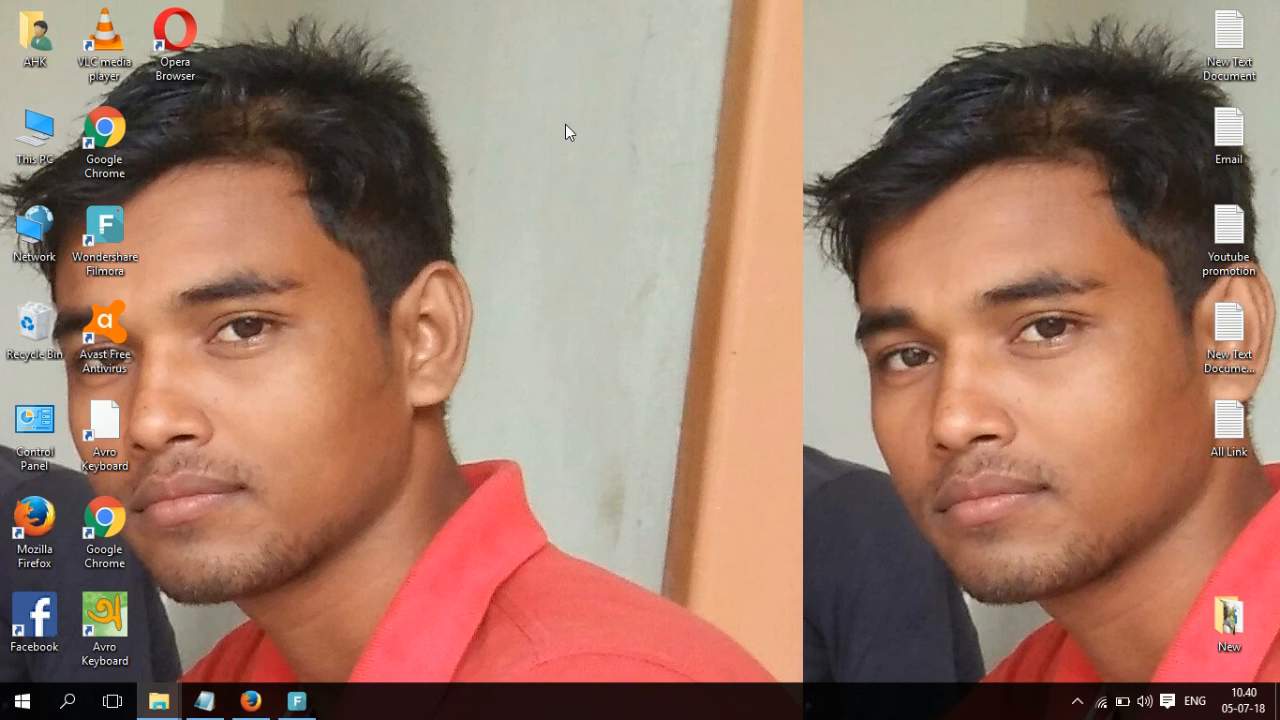
mouse_move(656, 236)
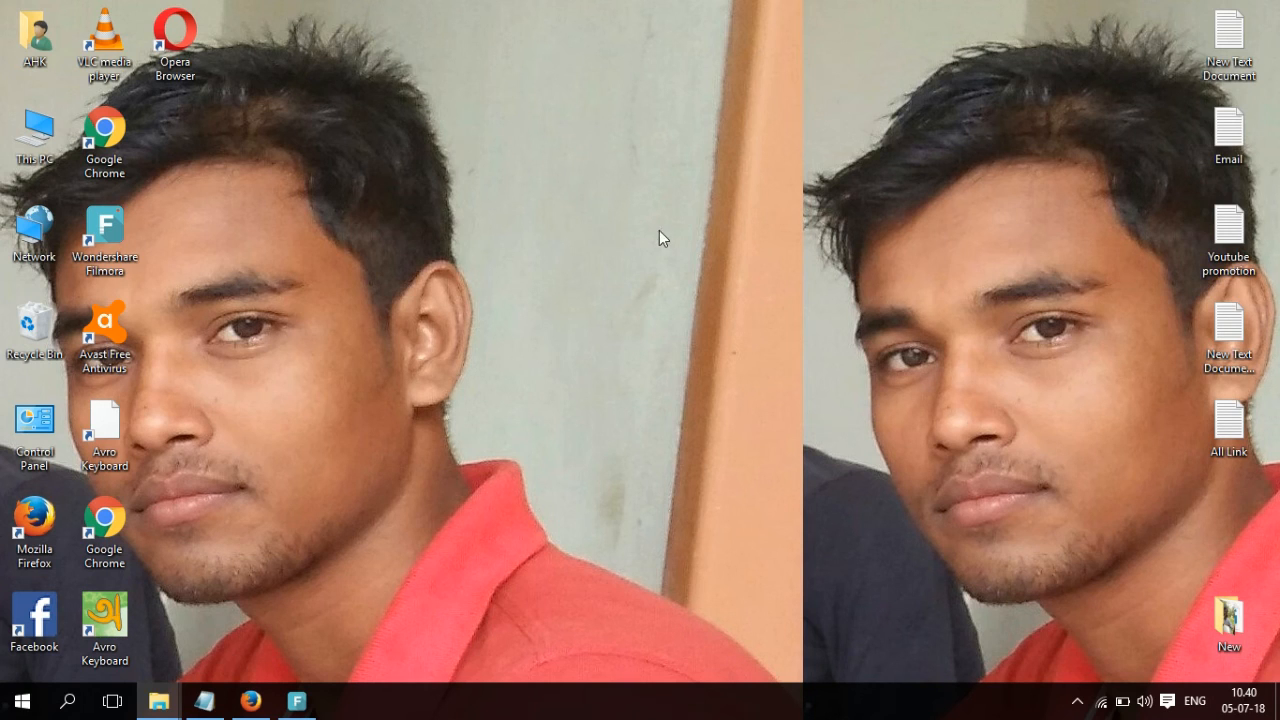